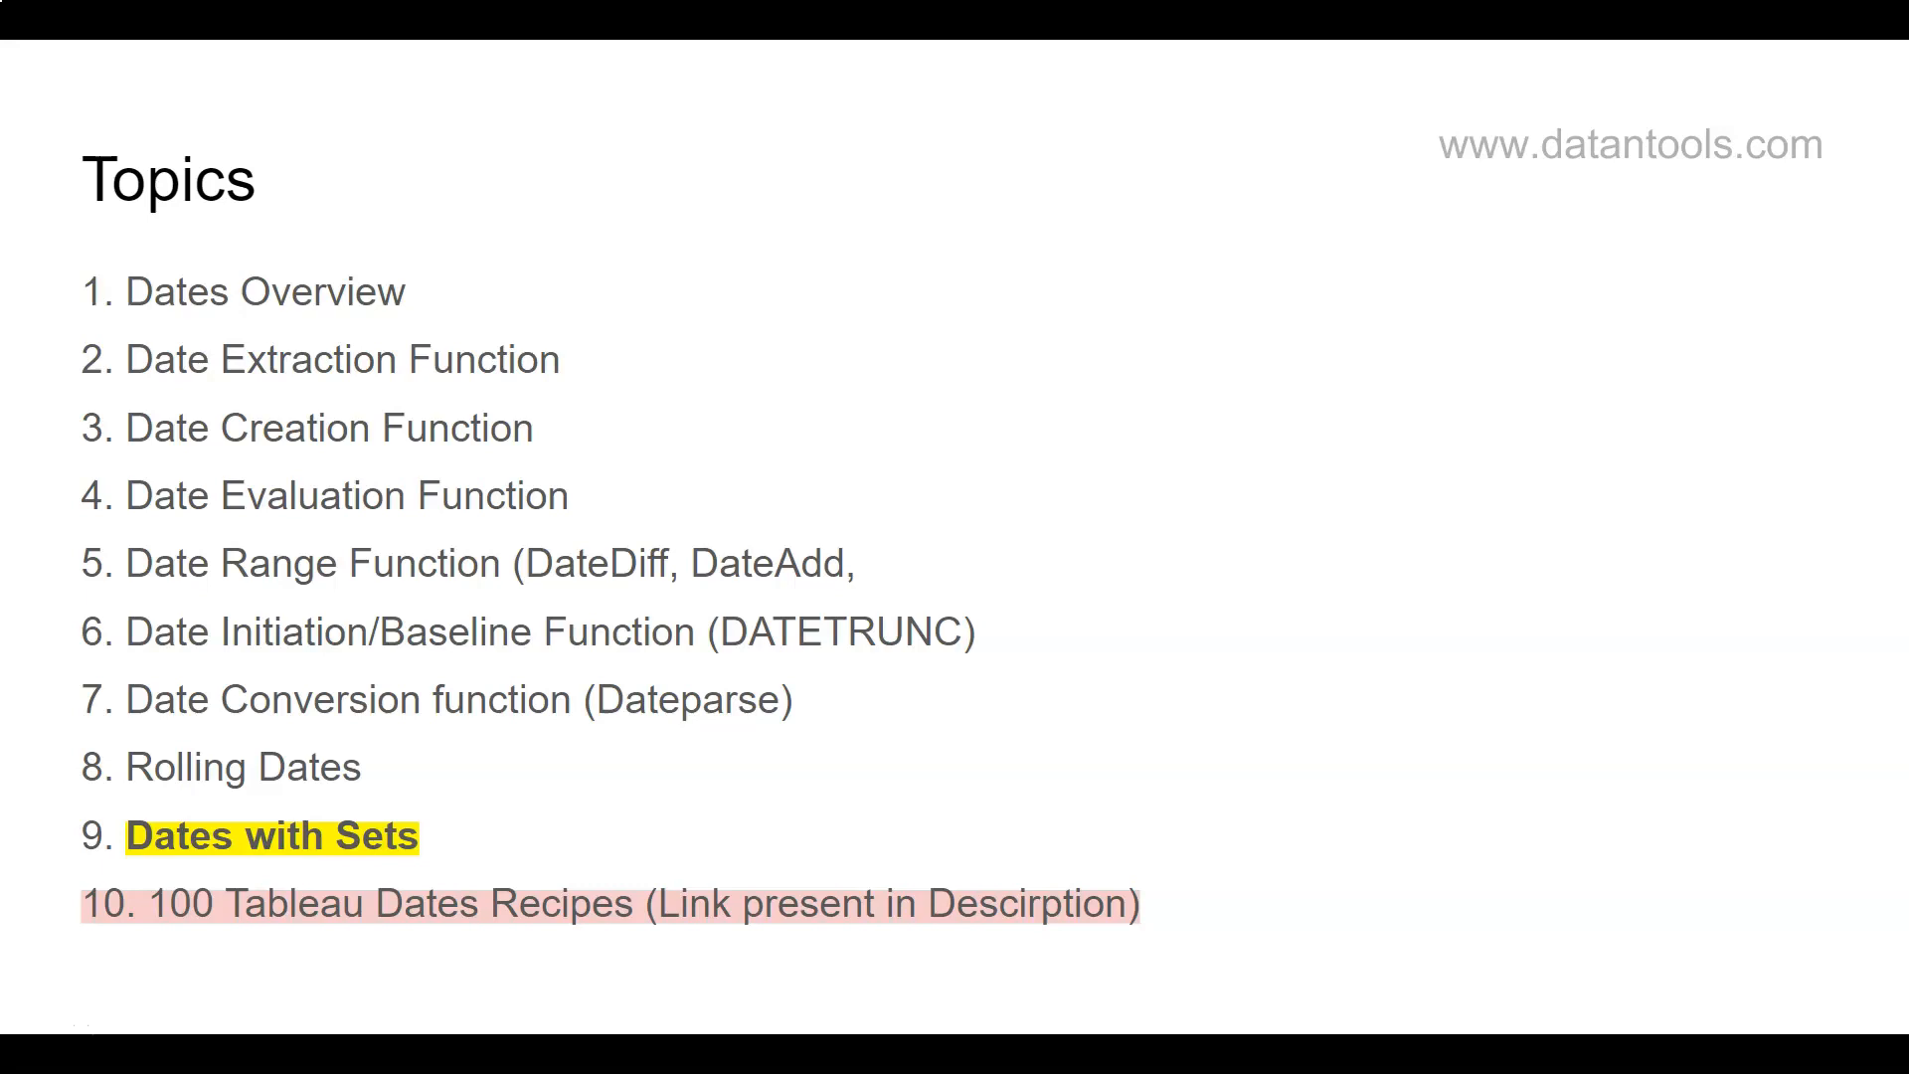
mouse_move(479, 648)
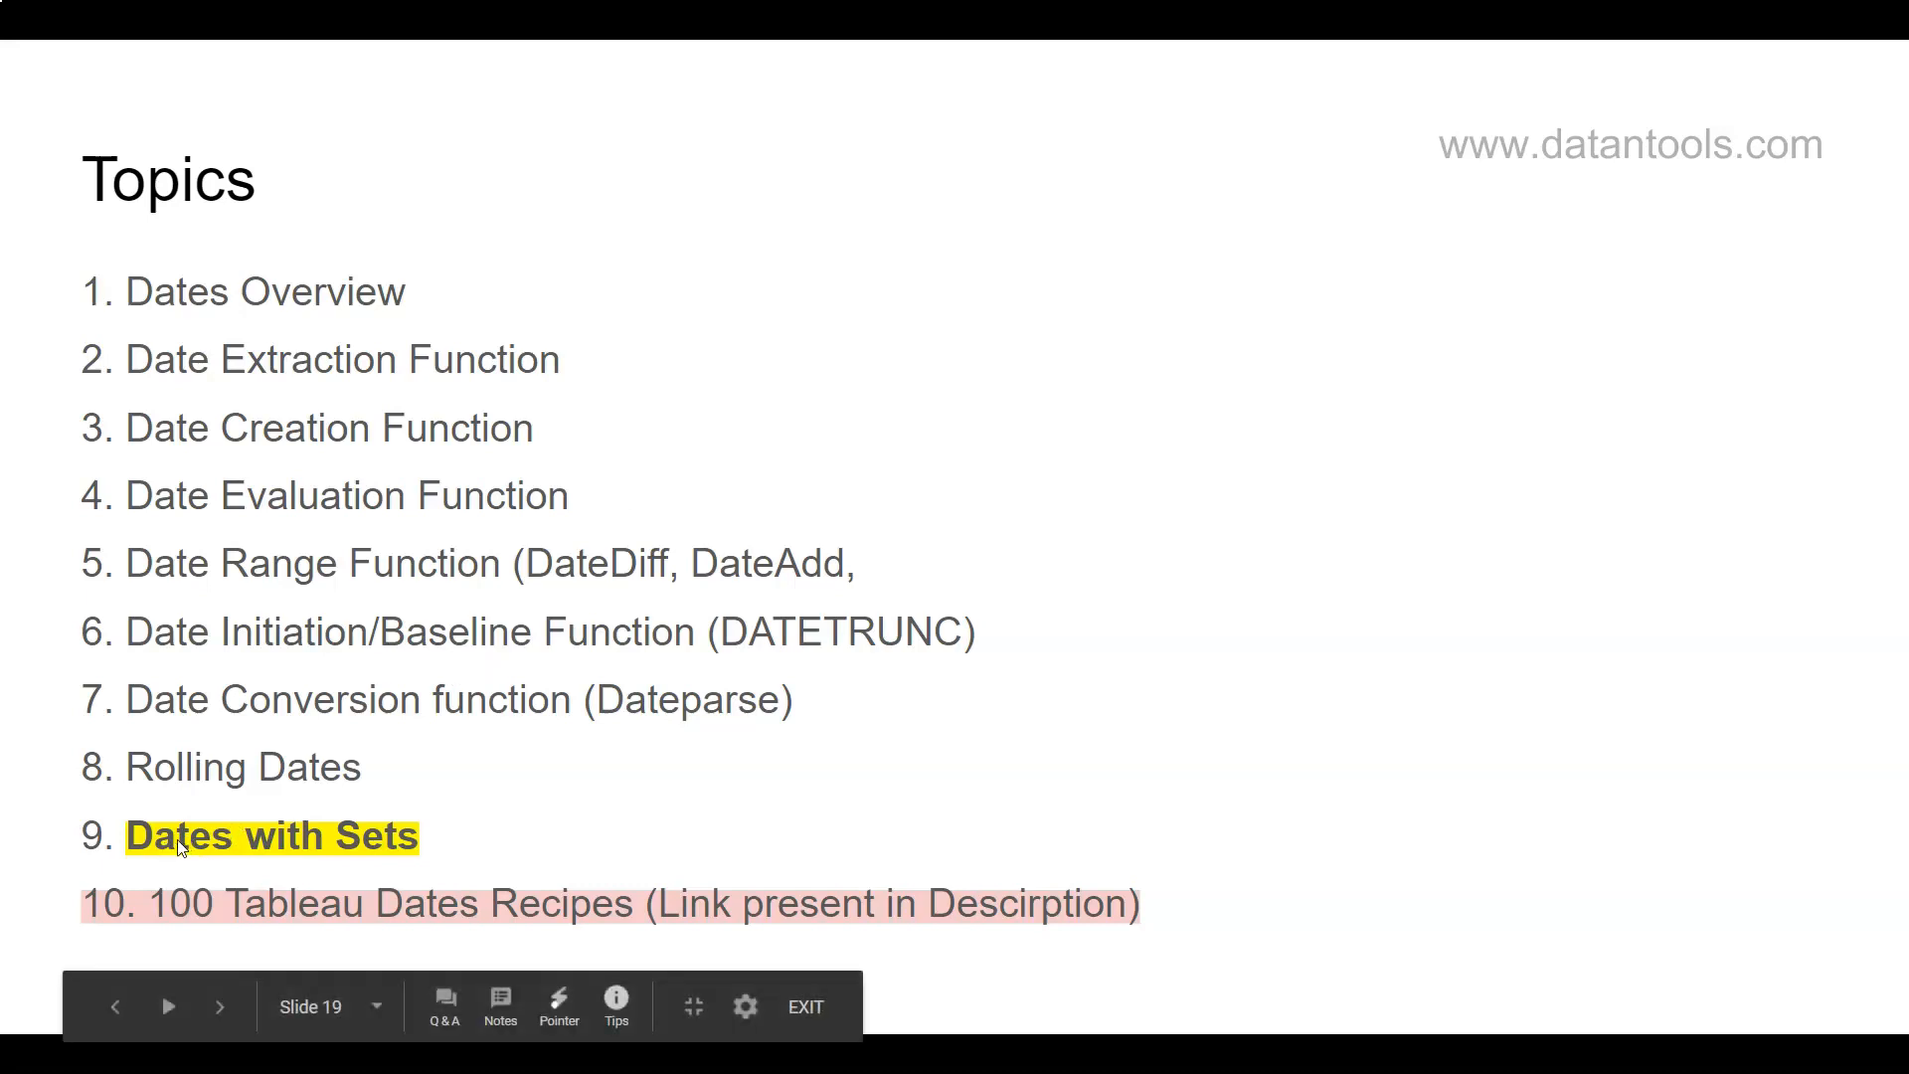
mouse_move(376, 849)
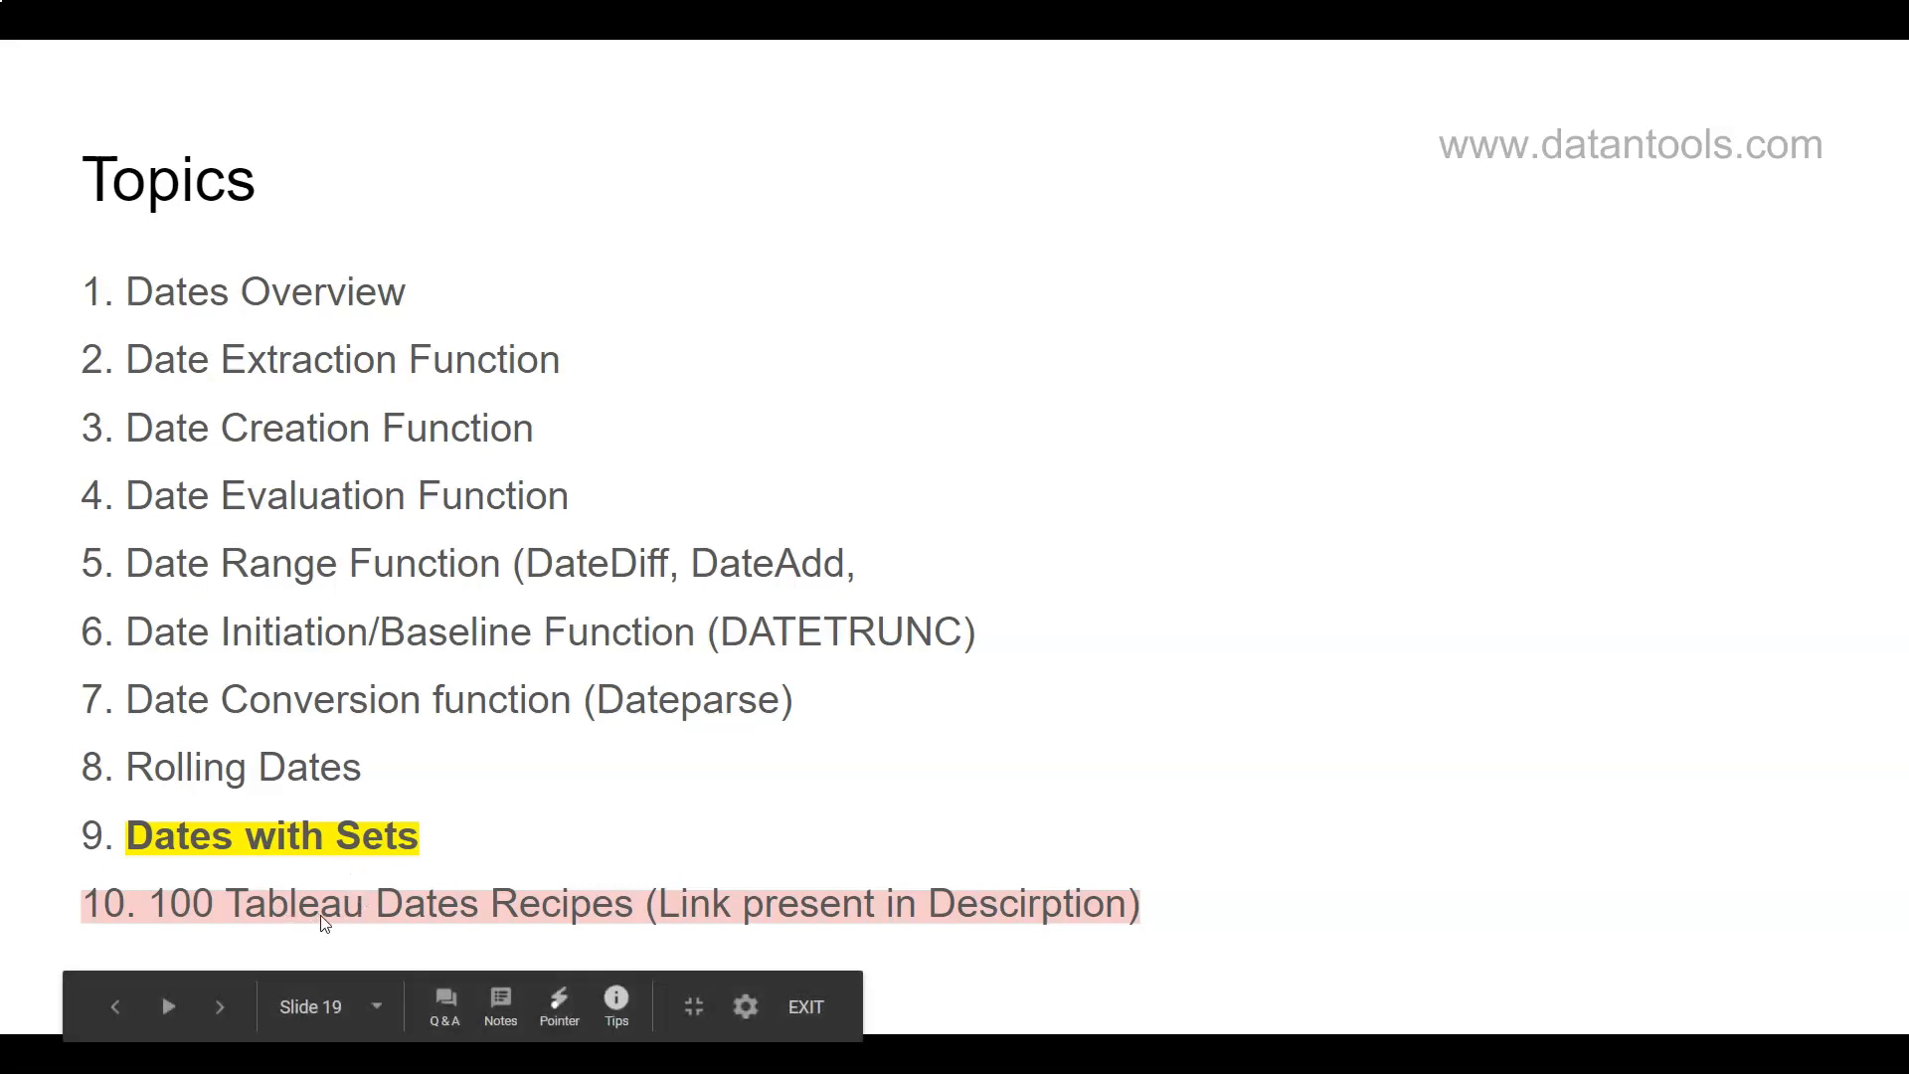
mouse_move(539, 929)
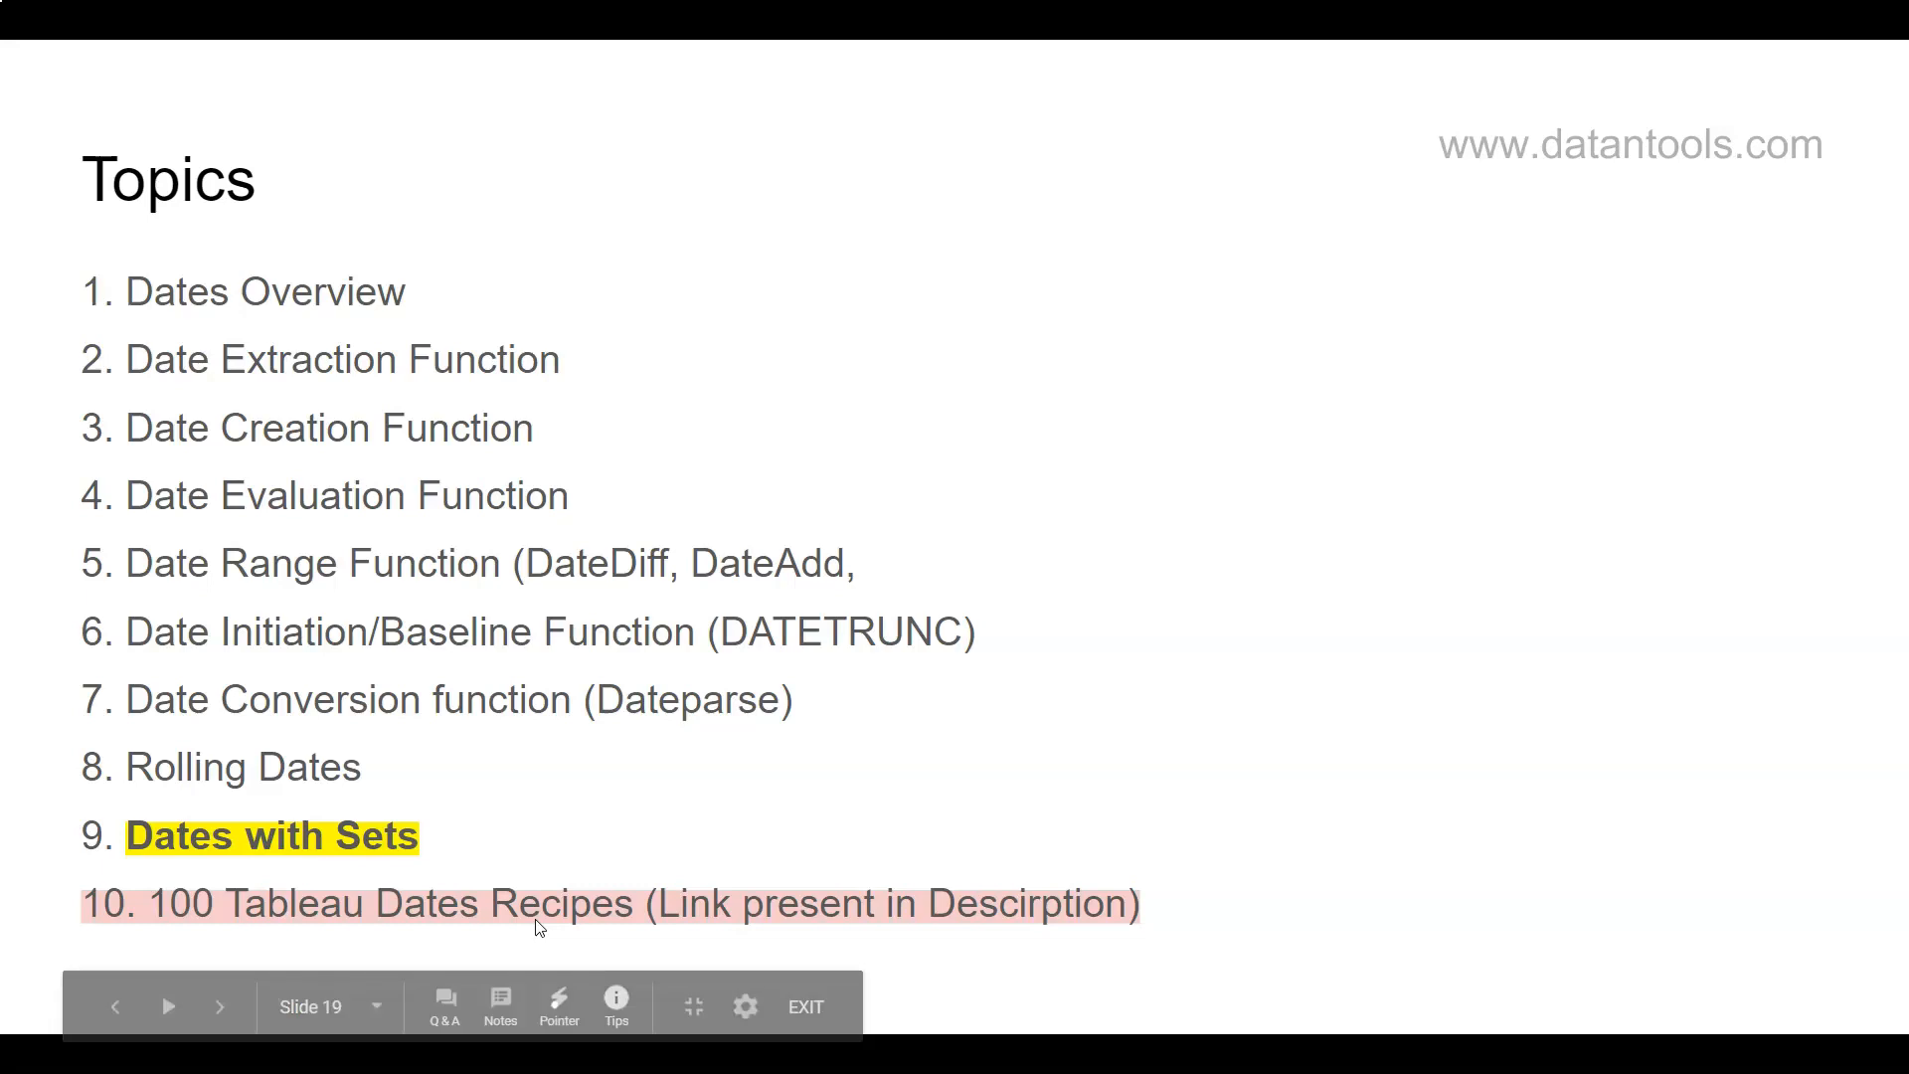
mouse_move(268, 869)
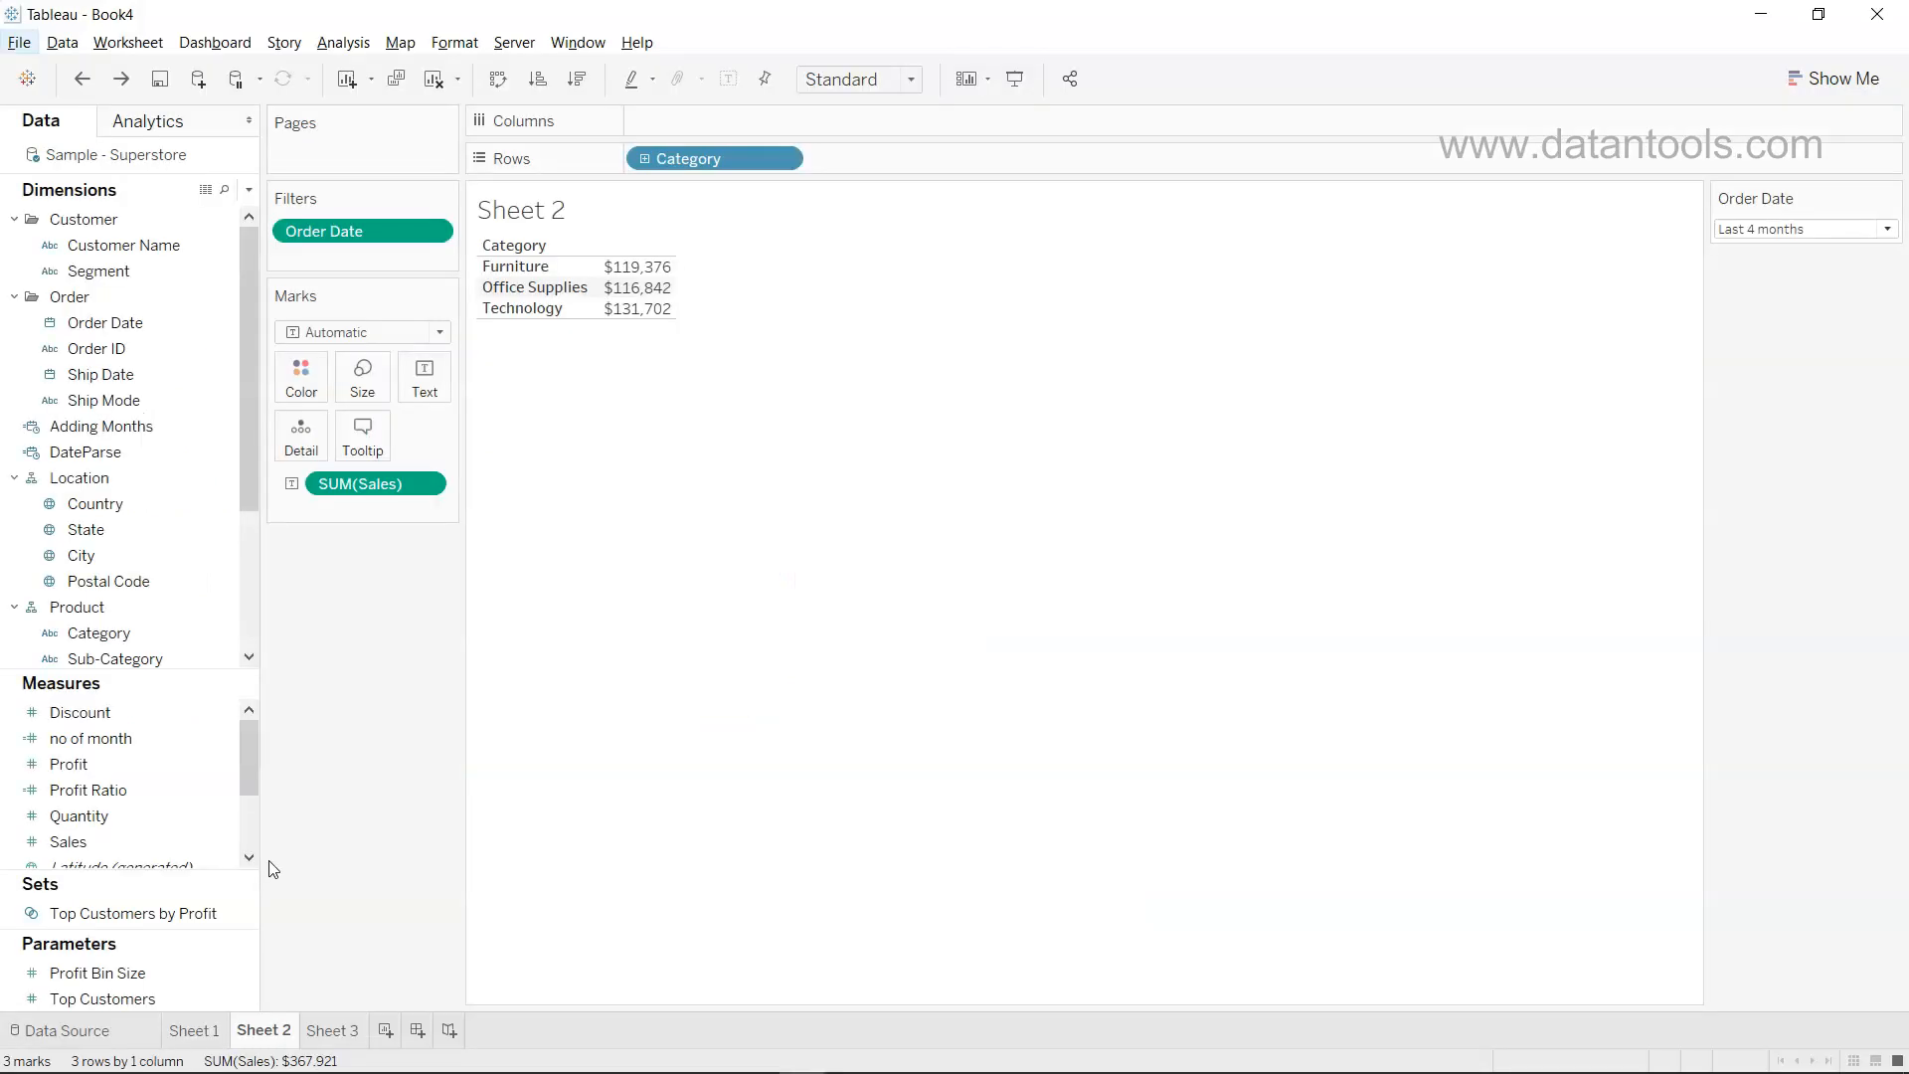
mouse_move(667, 557)
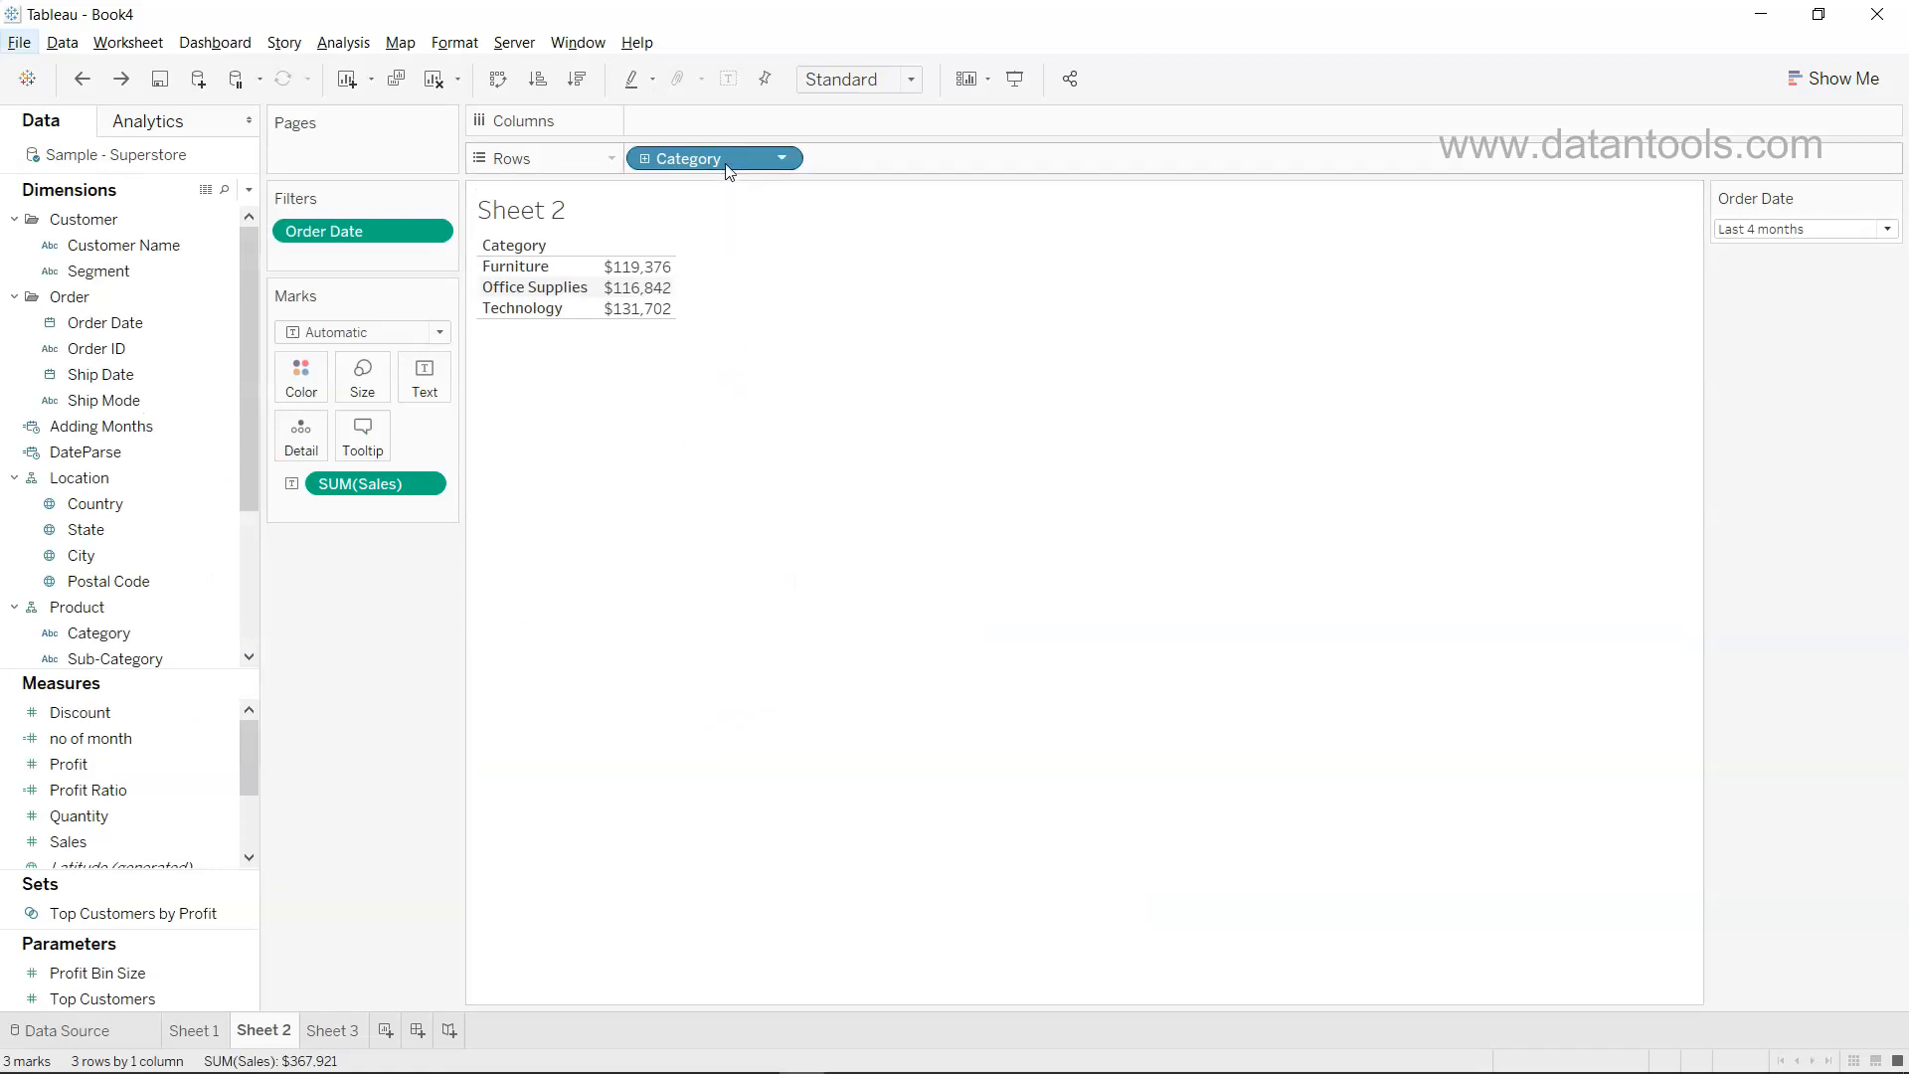
mouse_move(706, 160)
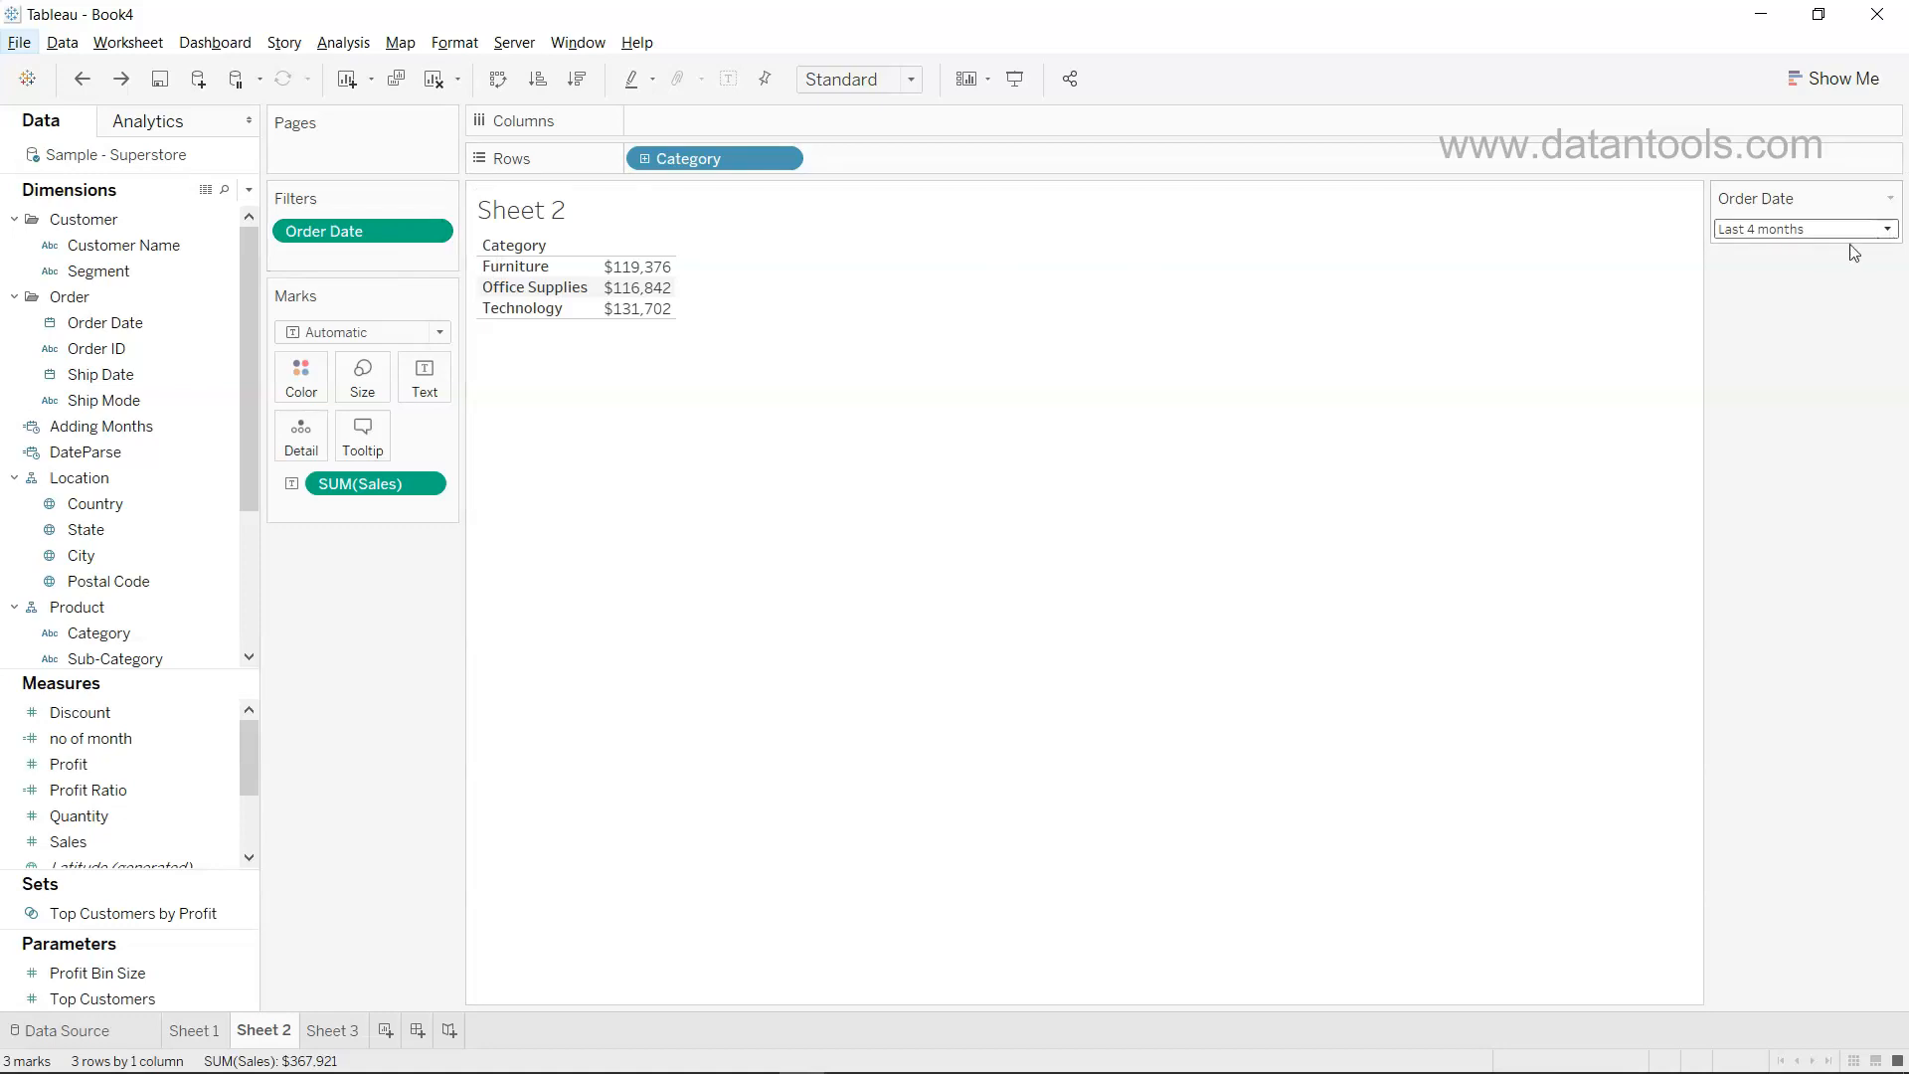
Check the Order Date filter's relative date options and leave them unchanged
click(1804, 229)
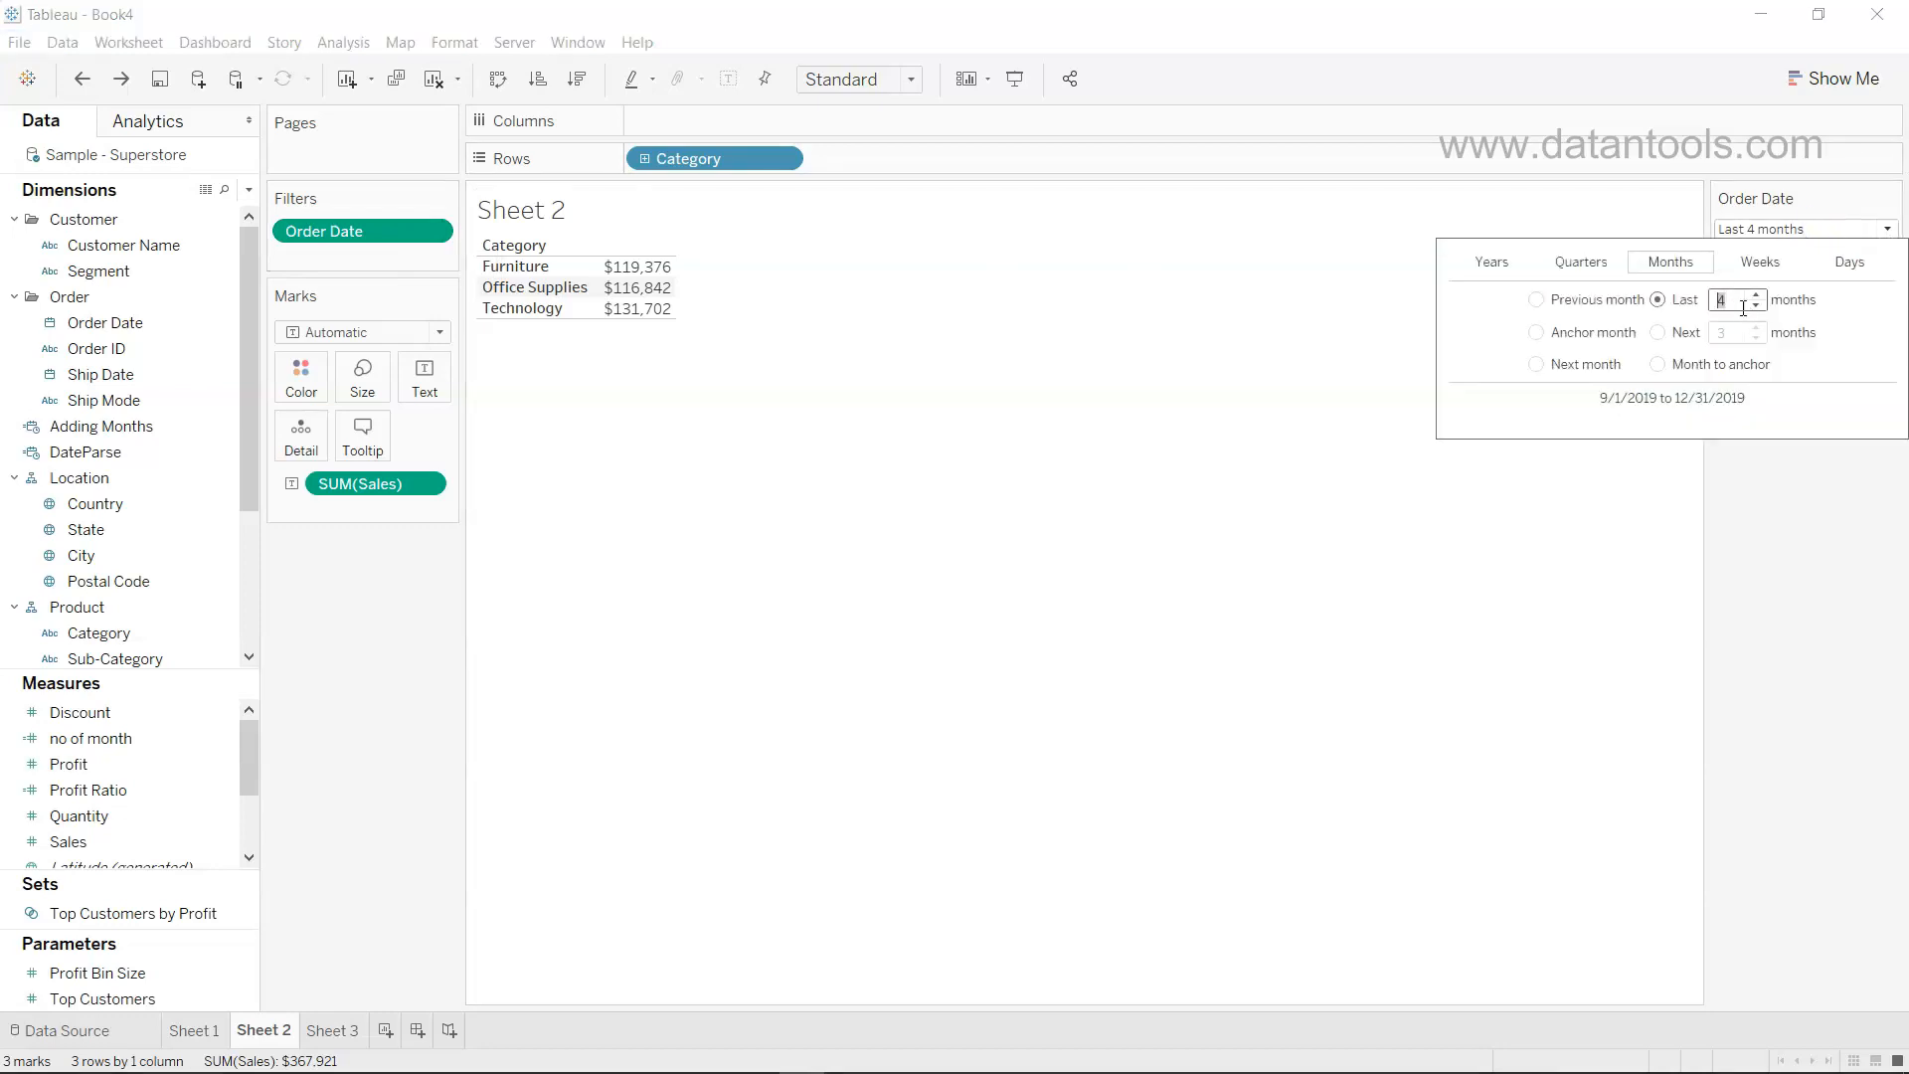
click(913, 549)
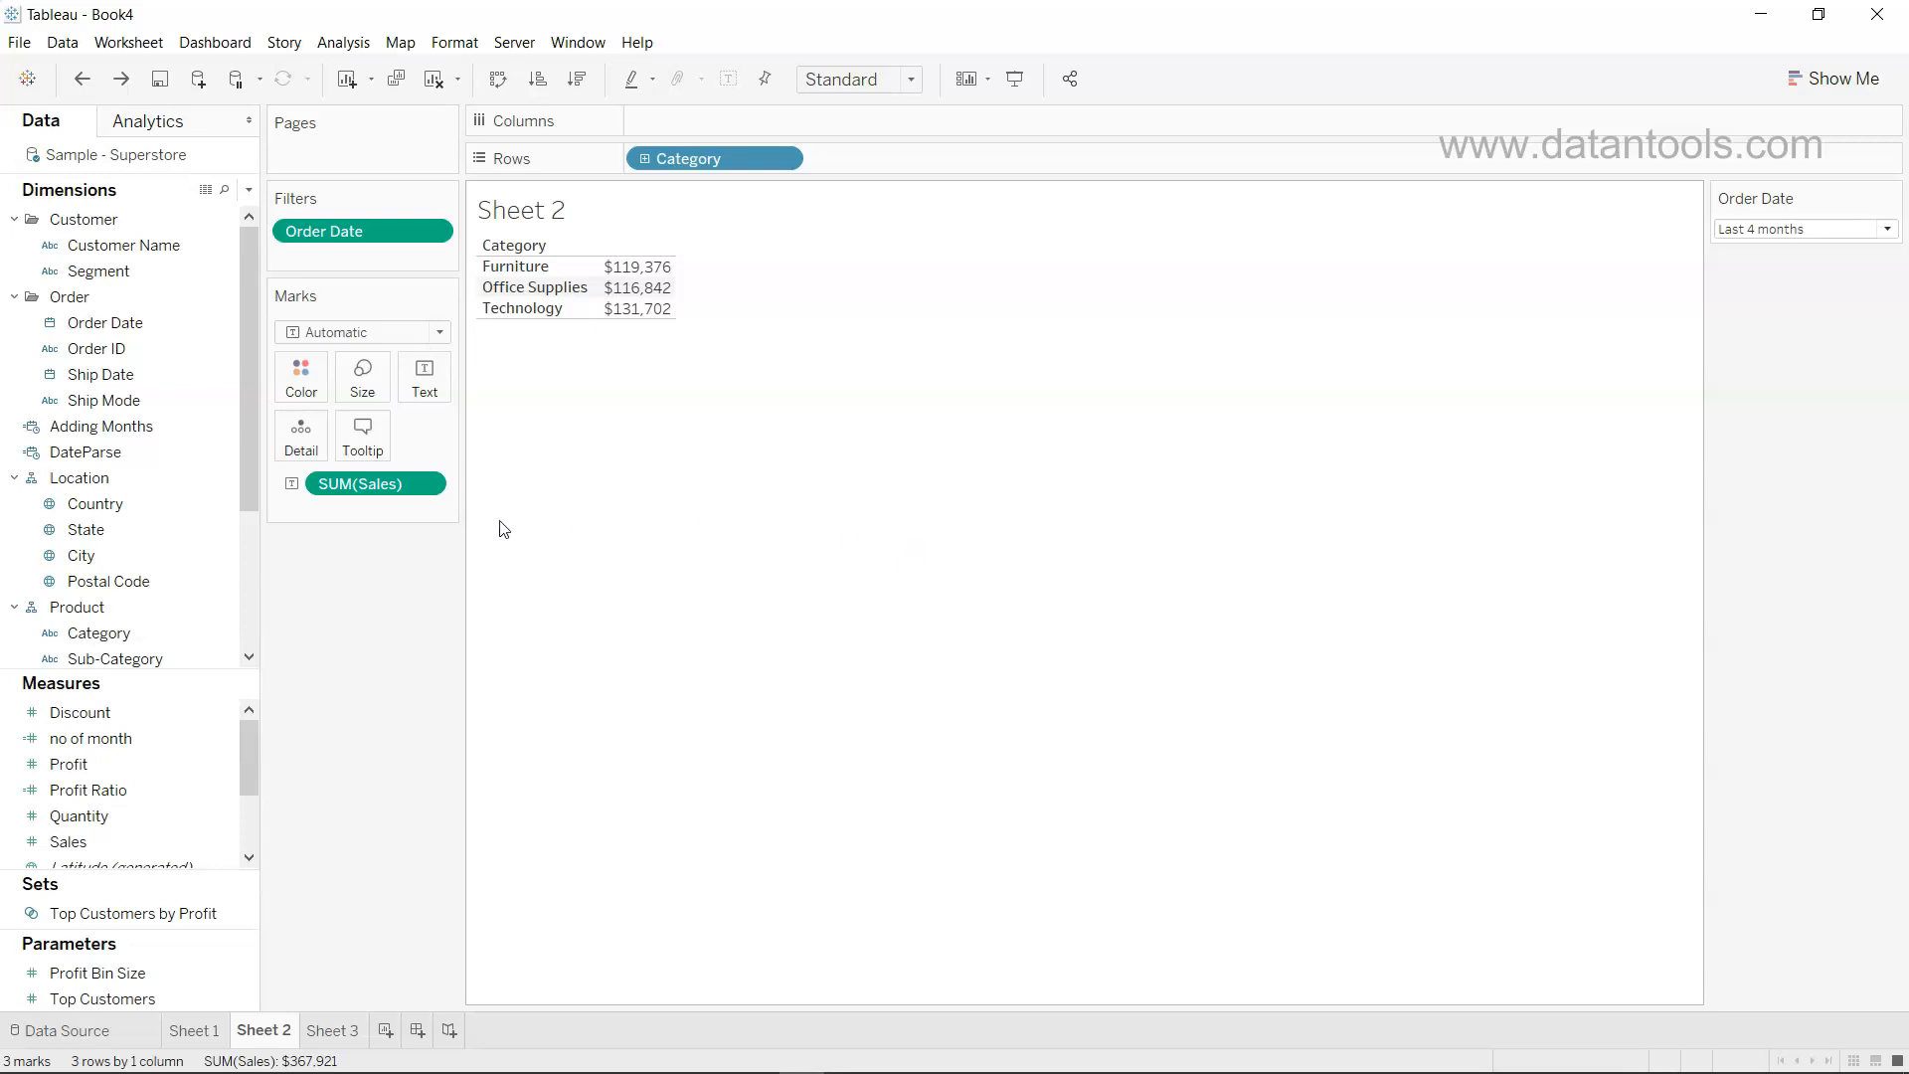
mouse_move(513, 499)
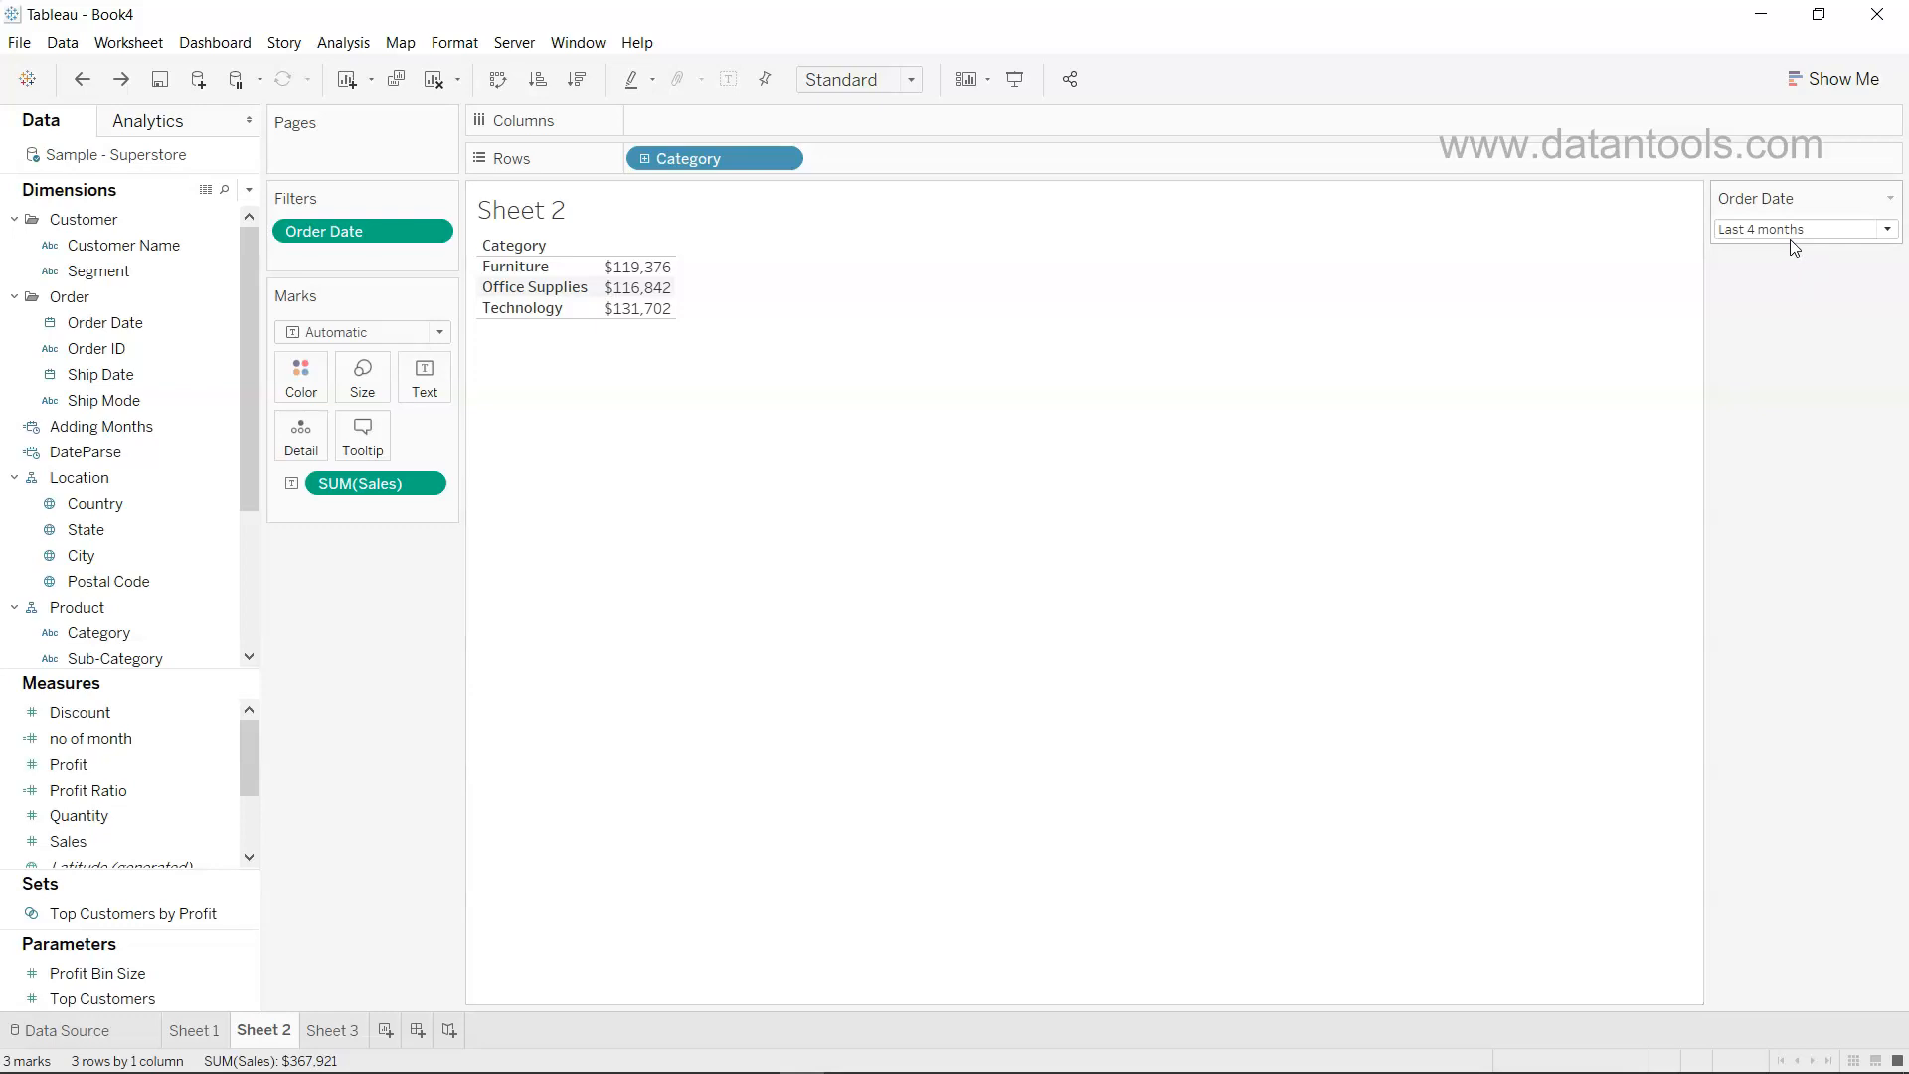
mouse_move(460, 627)
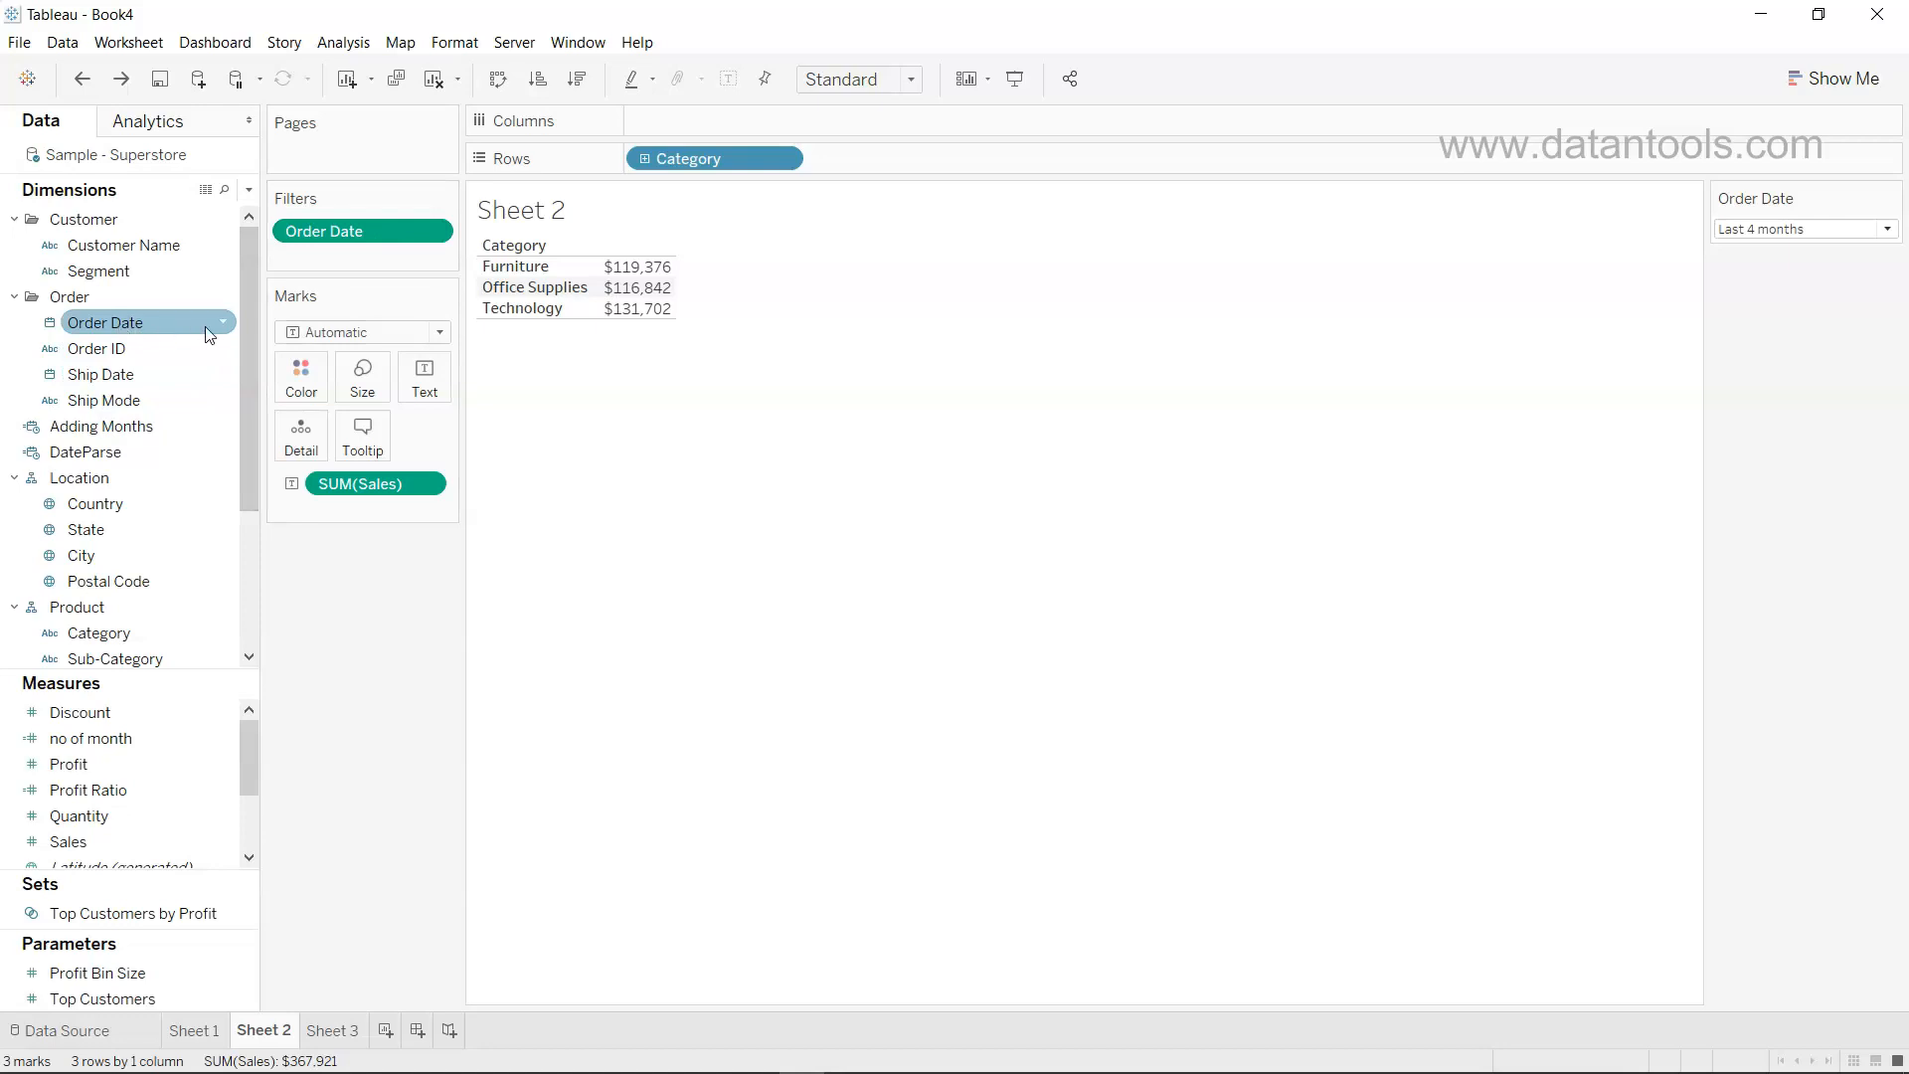
mouse_move(218, 338)
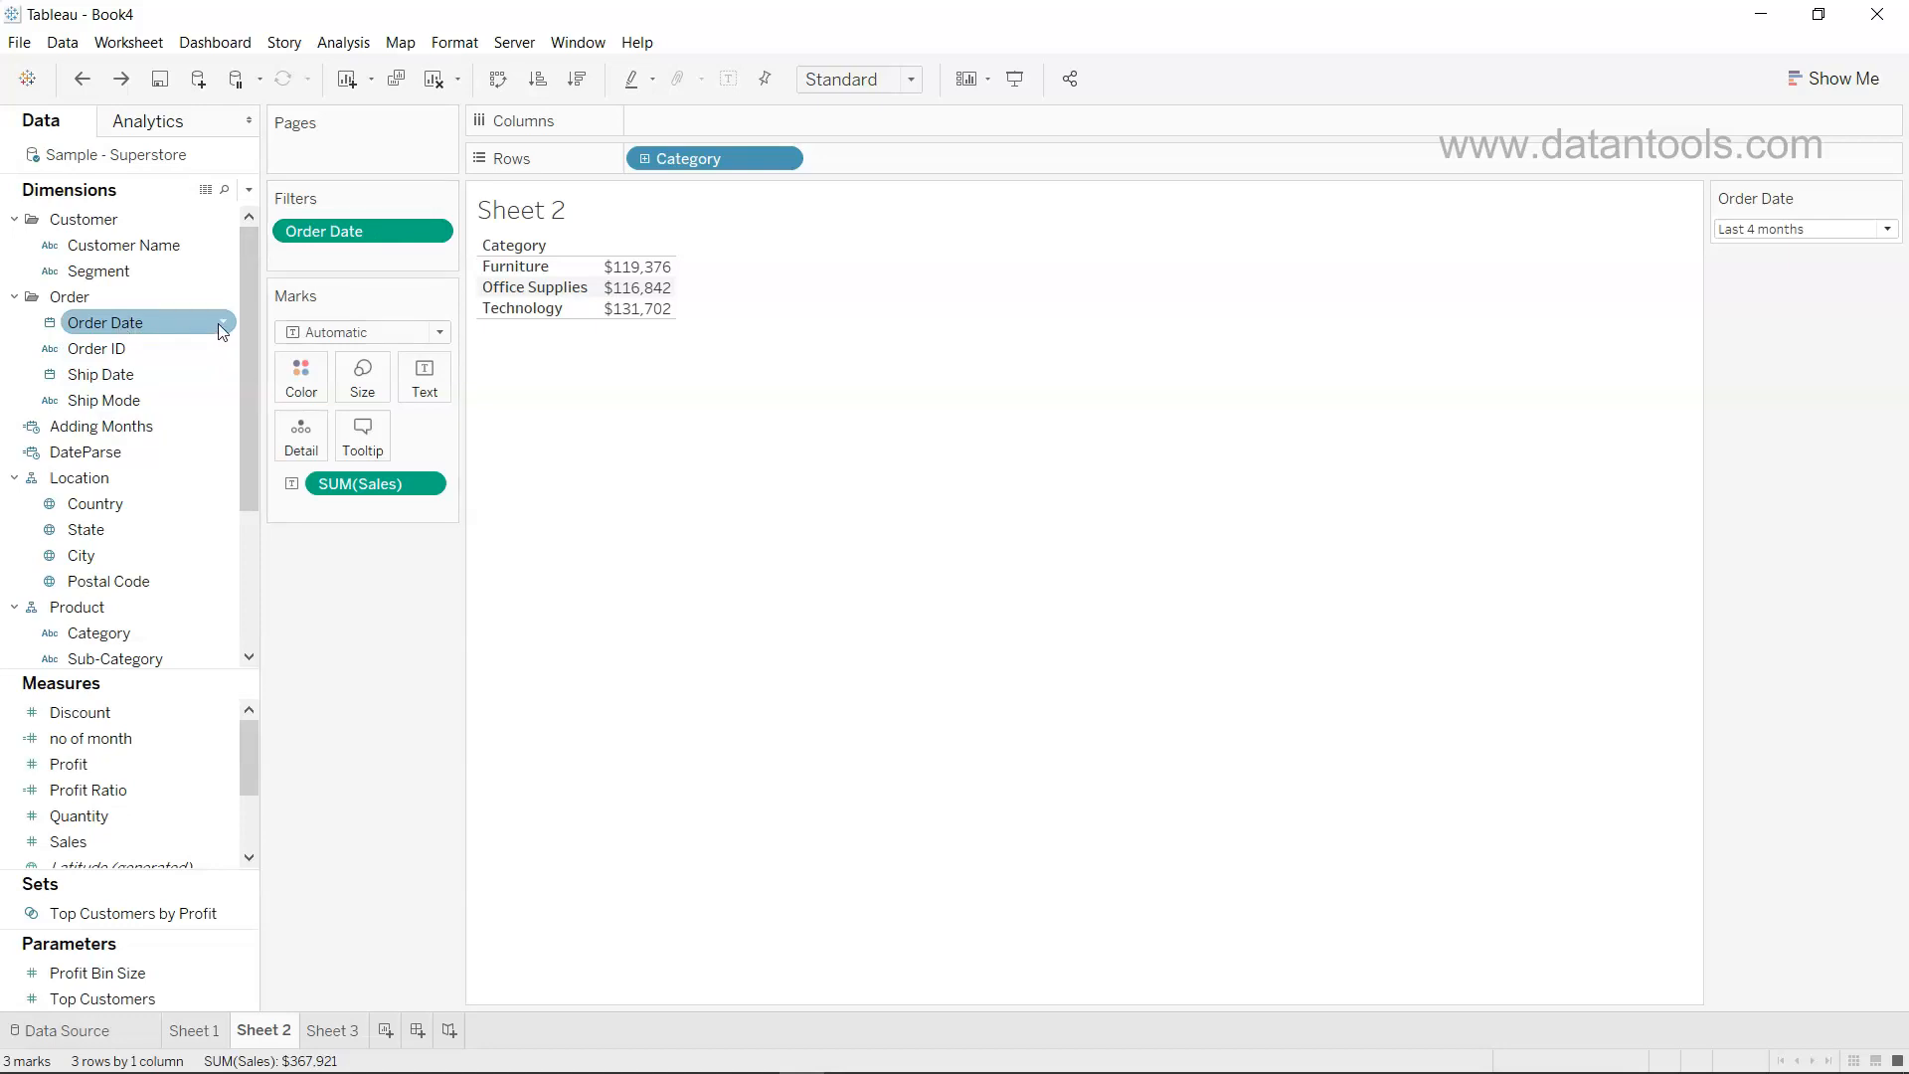
Create a set from Order Date by selecting individual dates including 12/29/2019 and 12/30/2019
right_click(108, 322)
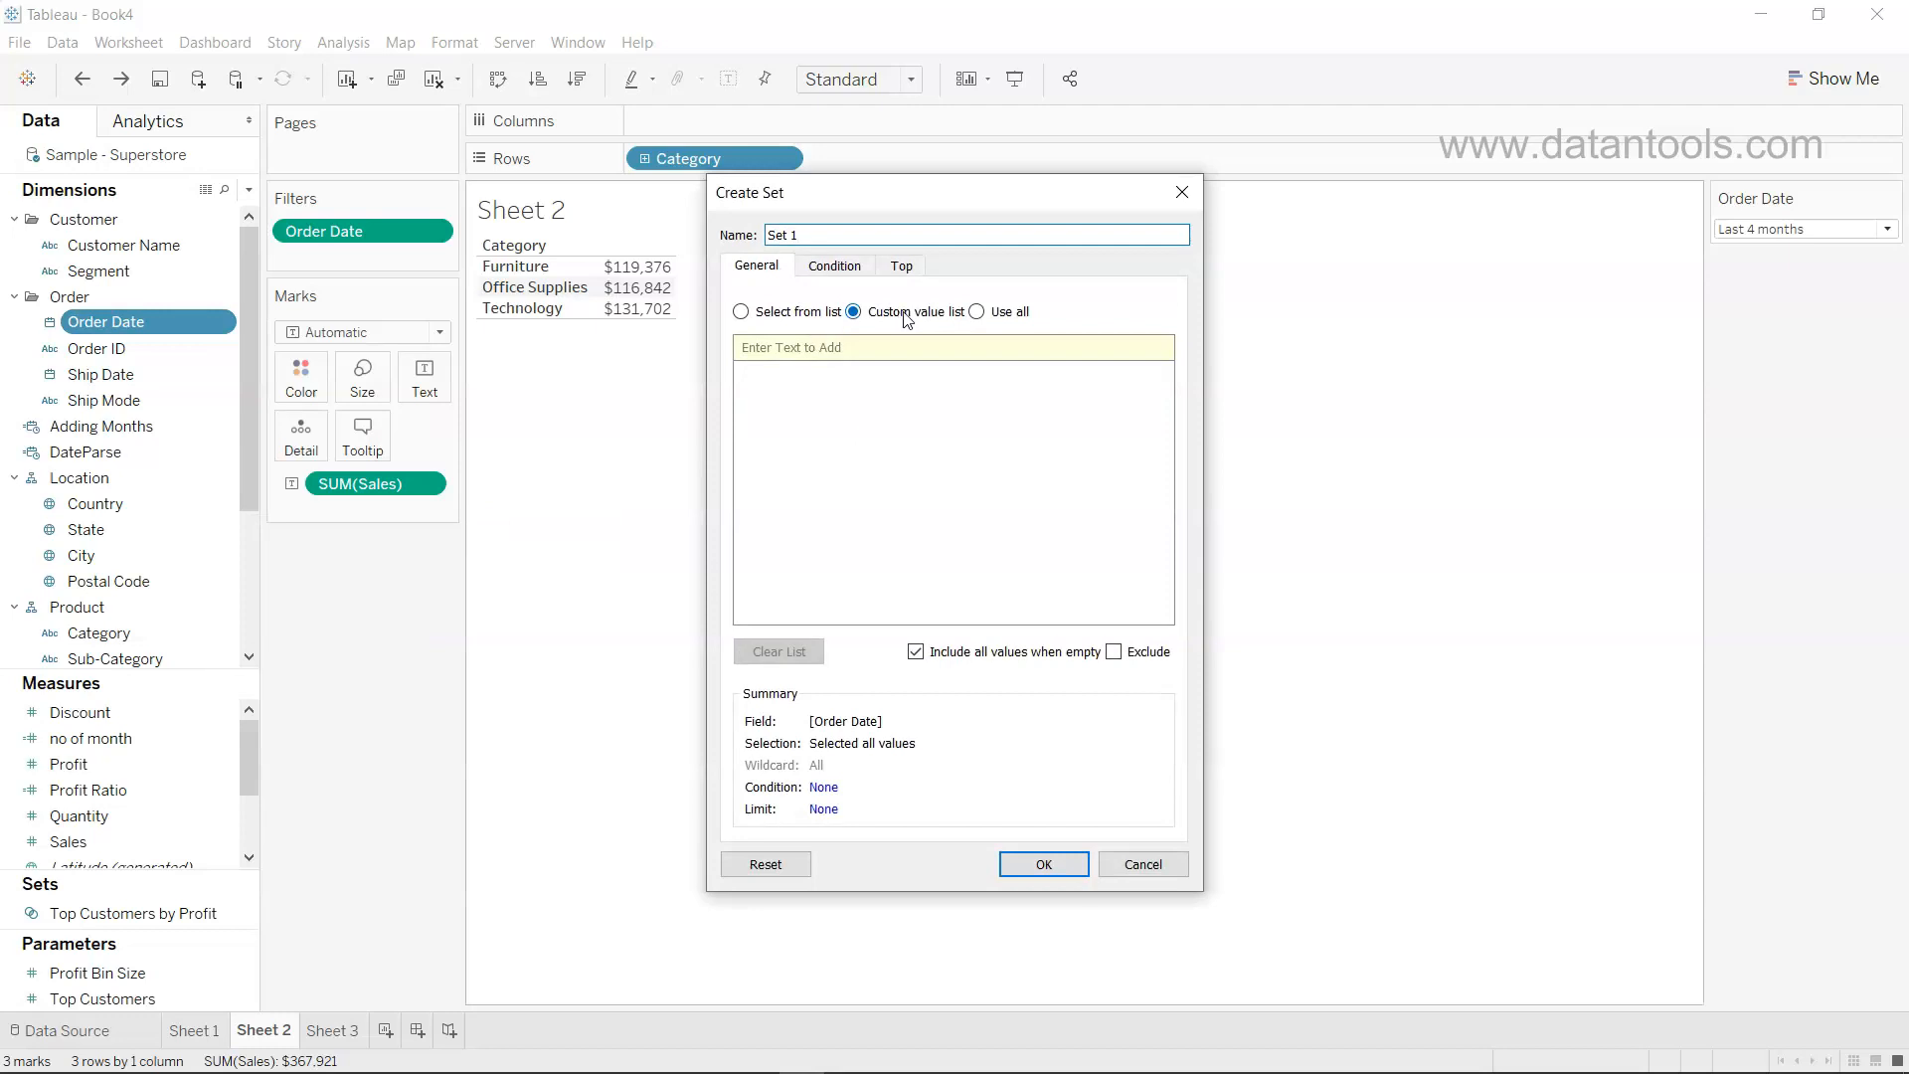
click(975, 310)
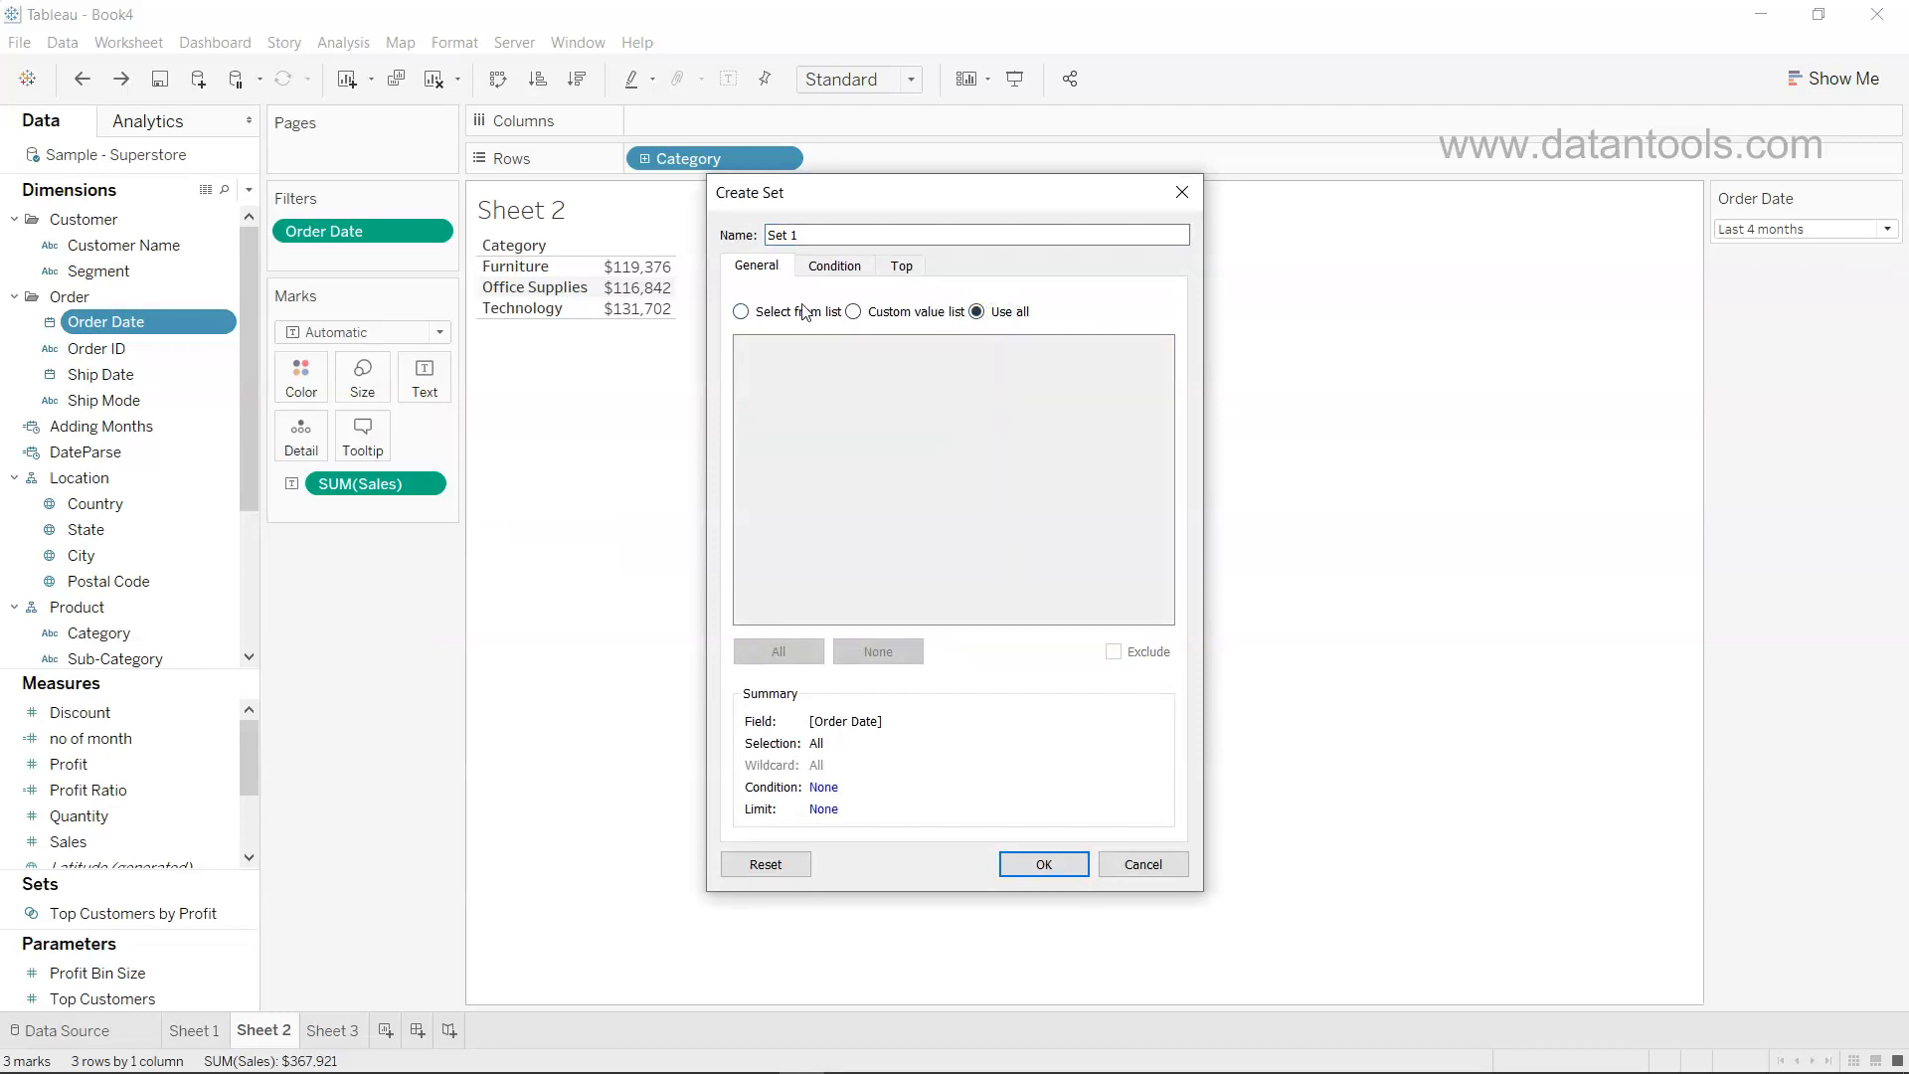
click(739, 312)
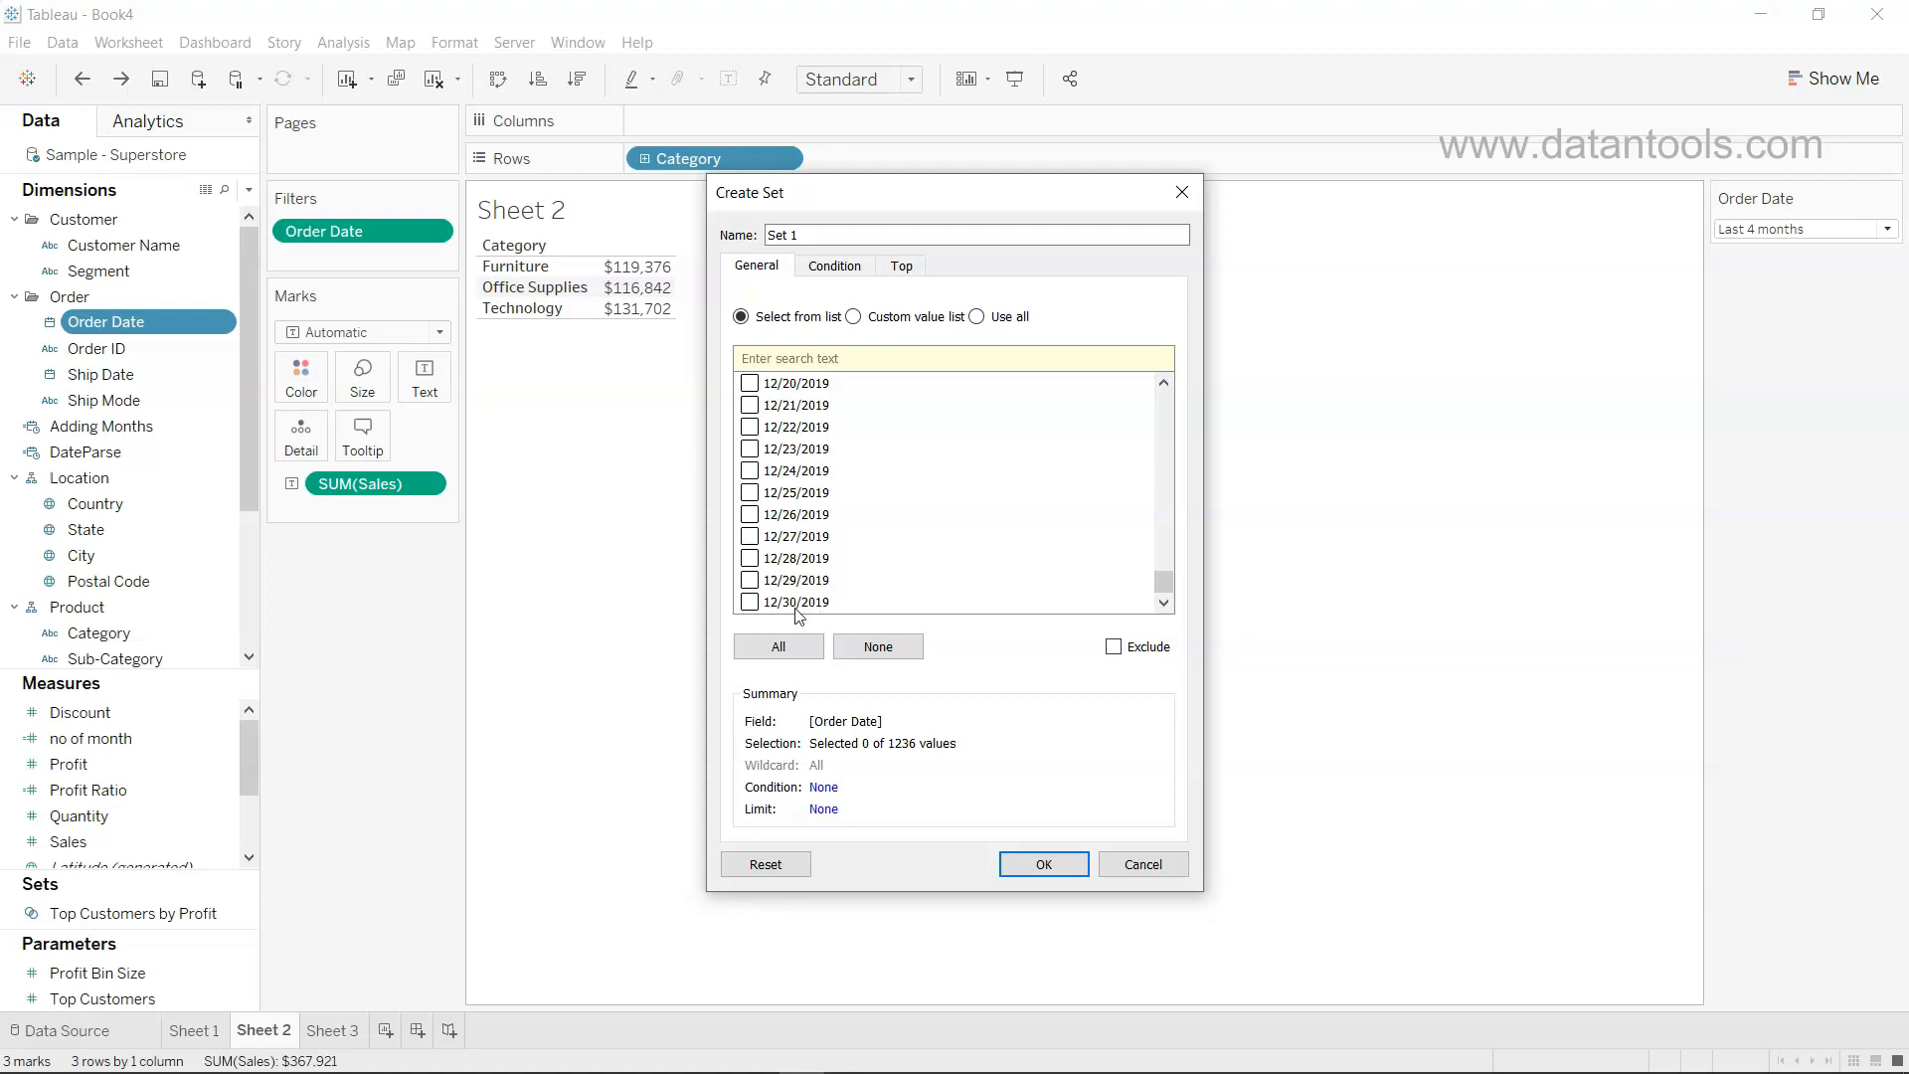
click(750, 600)
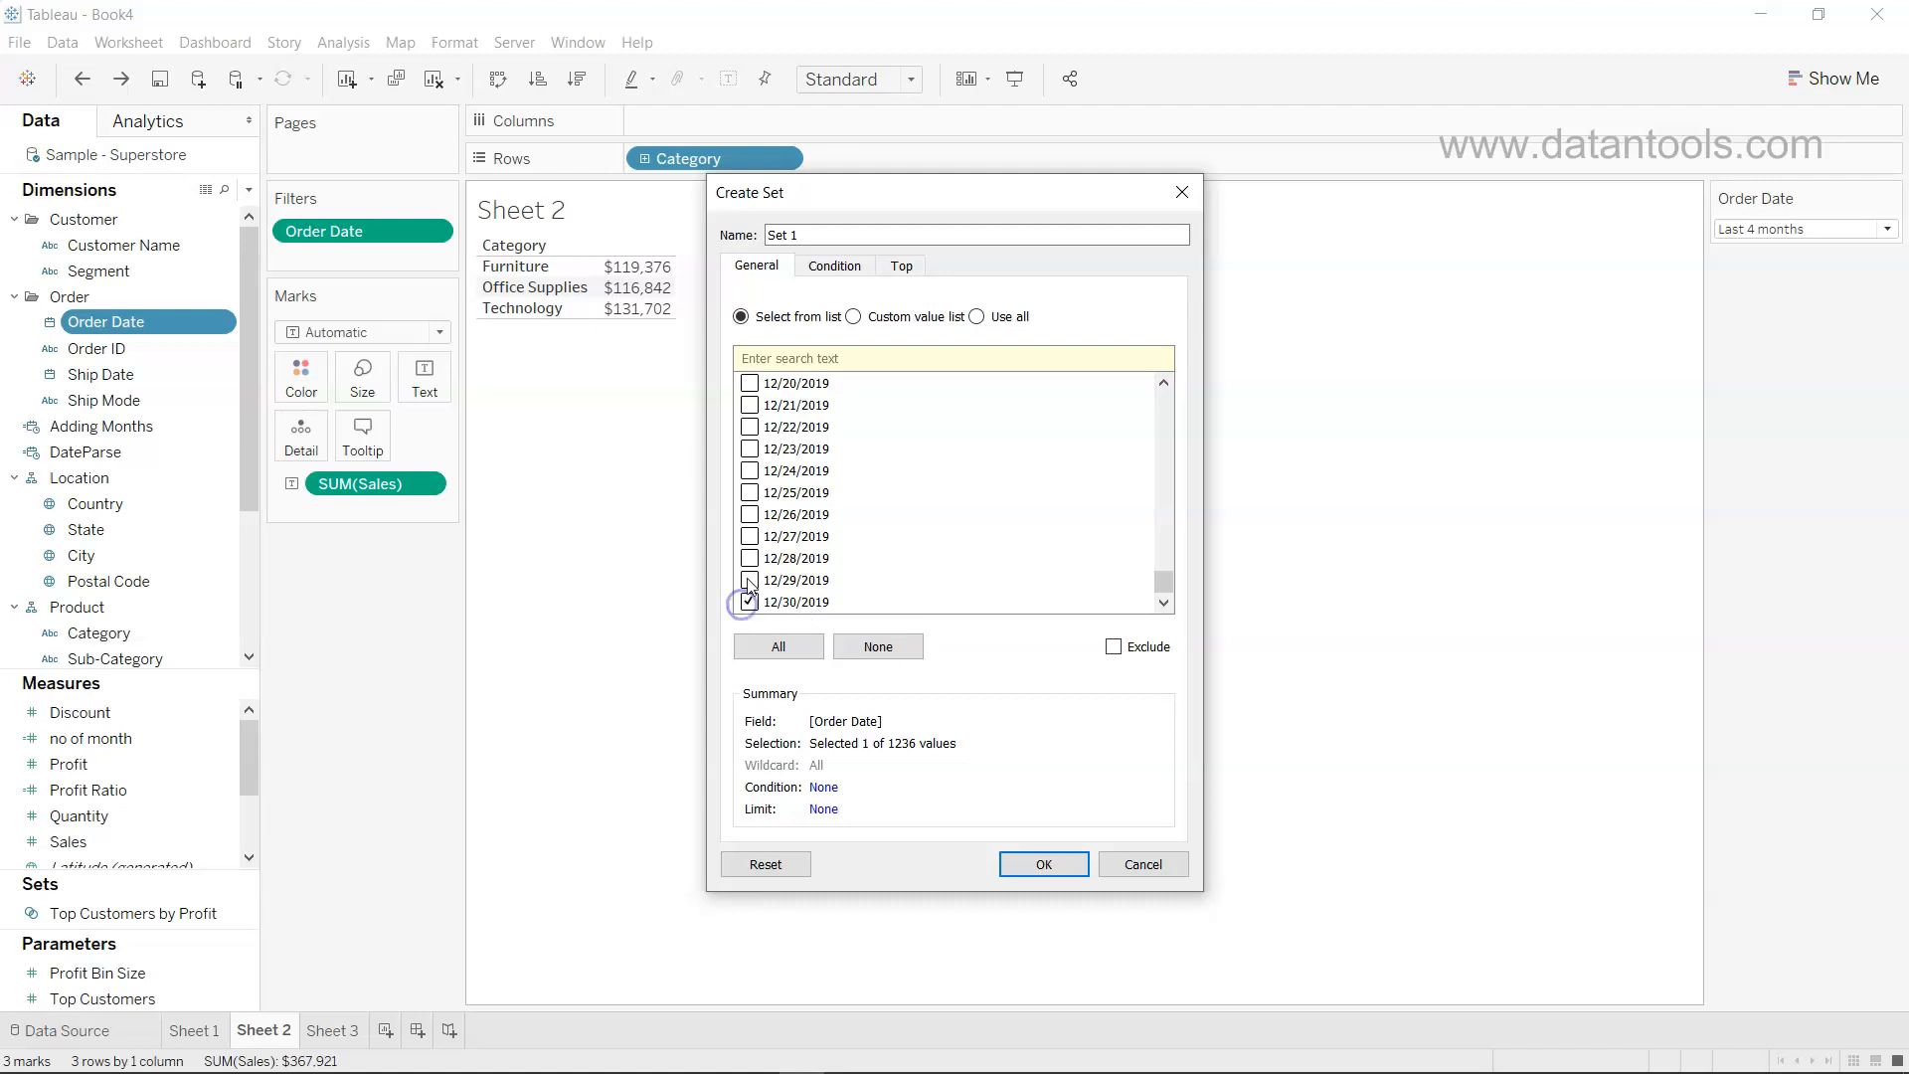
click(749, 535)
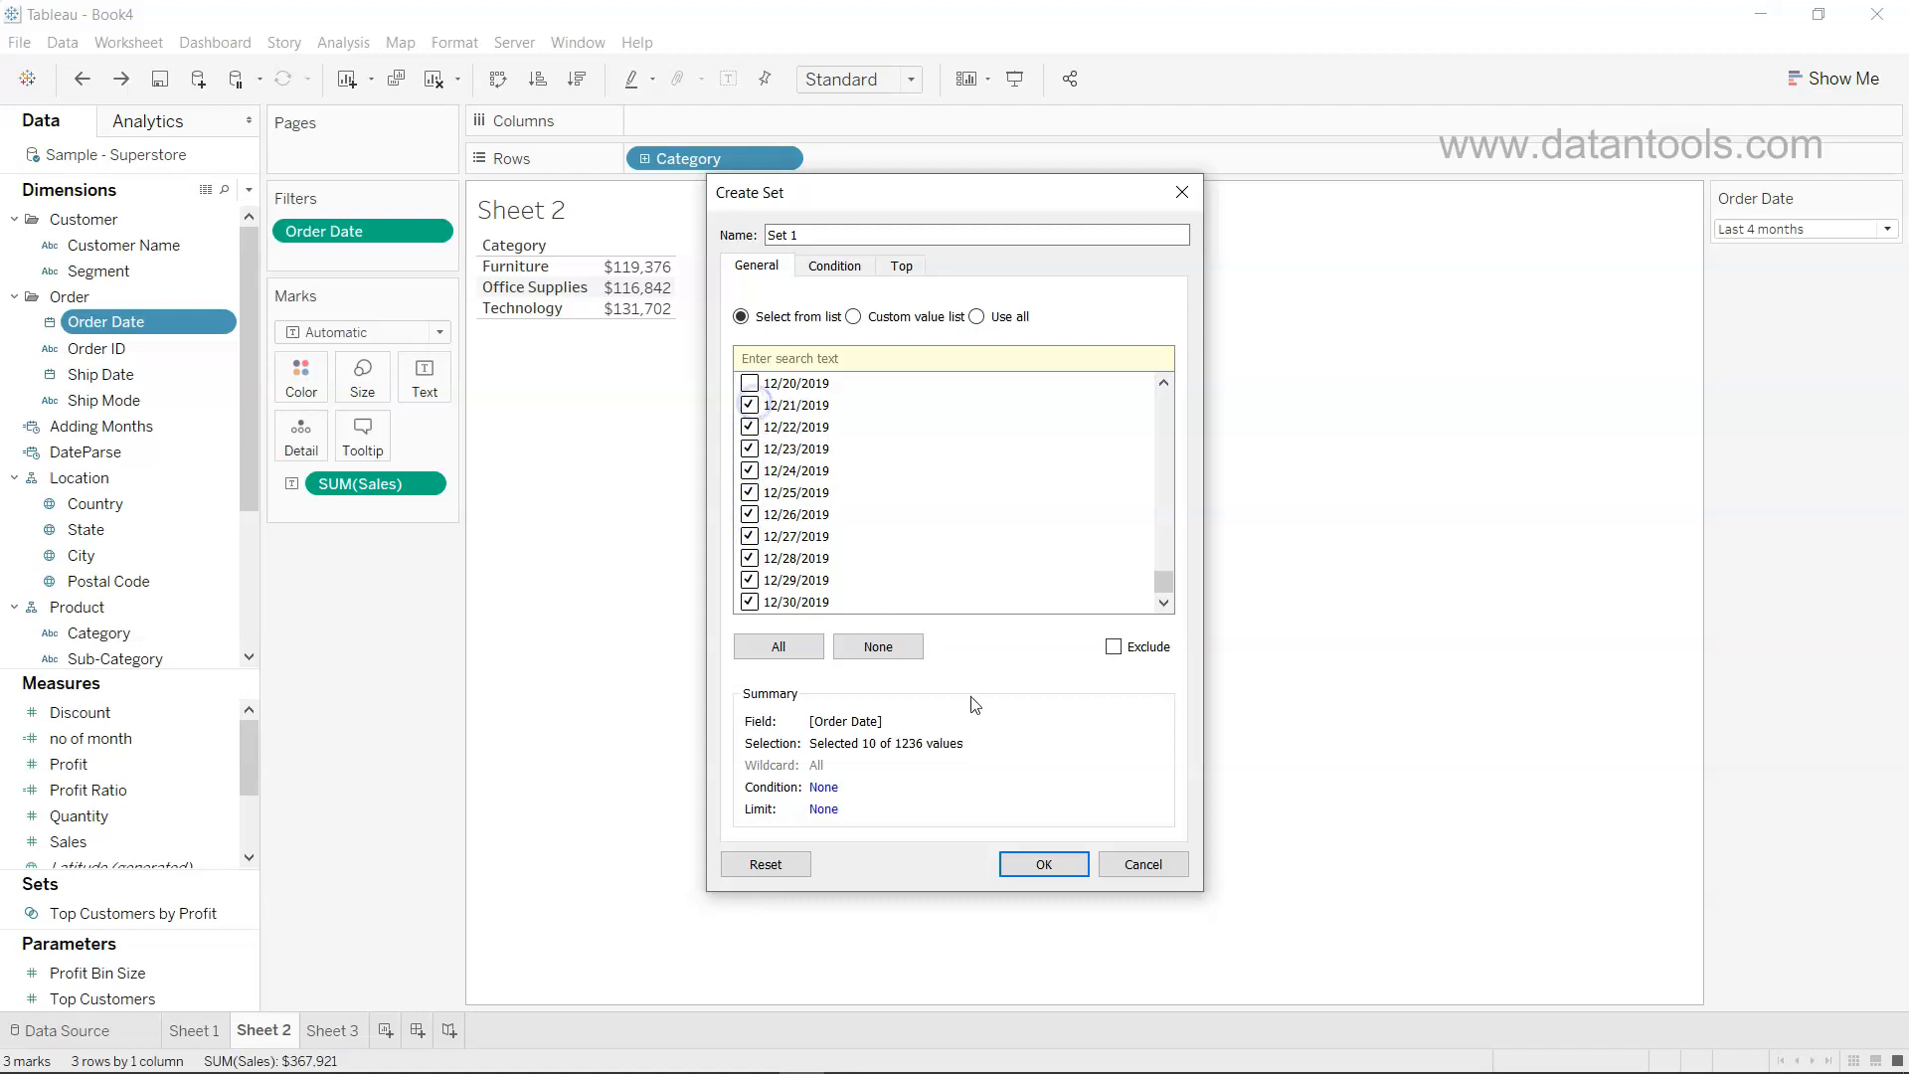
click(1040, 863)
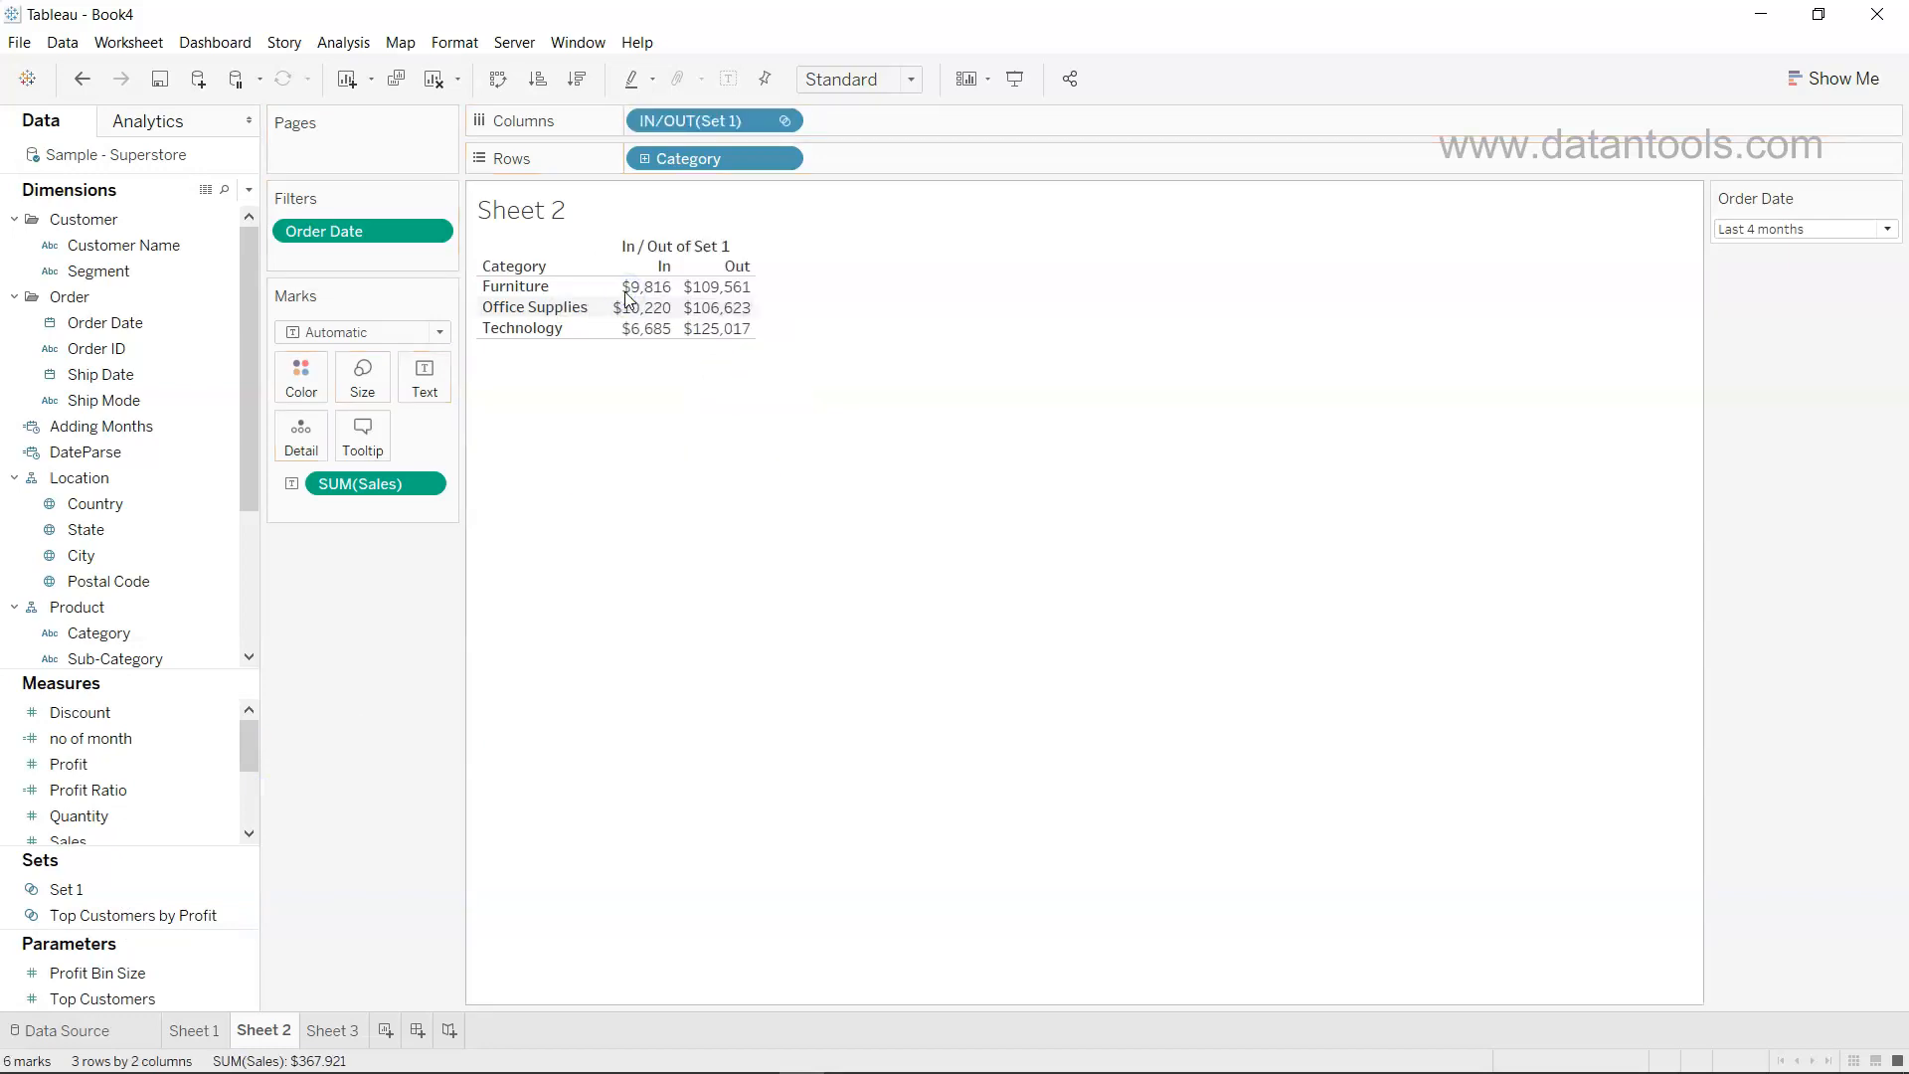
mouse_move(642, 286)
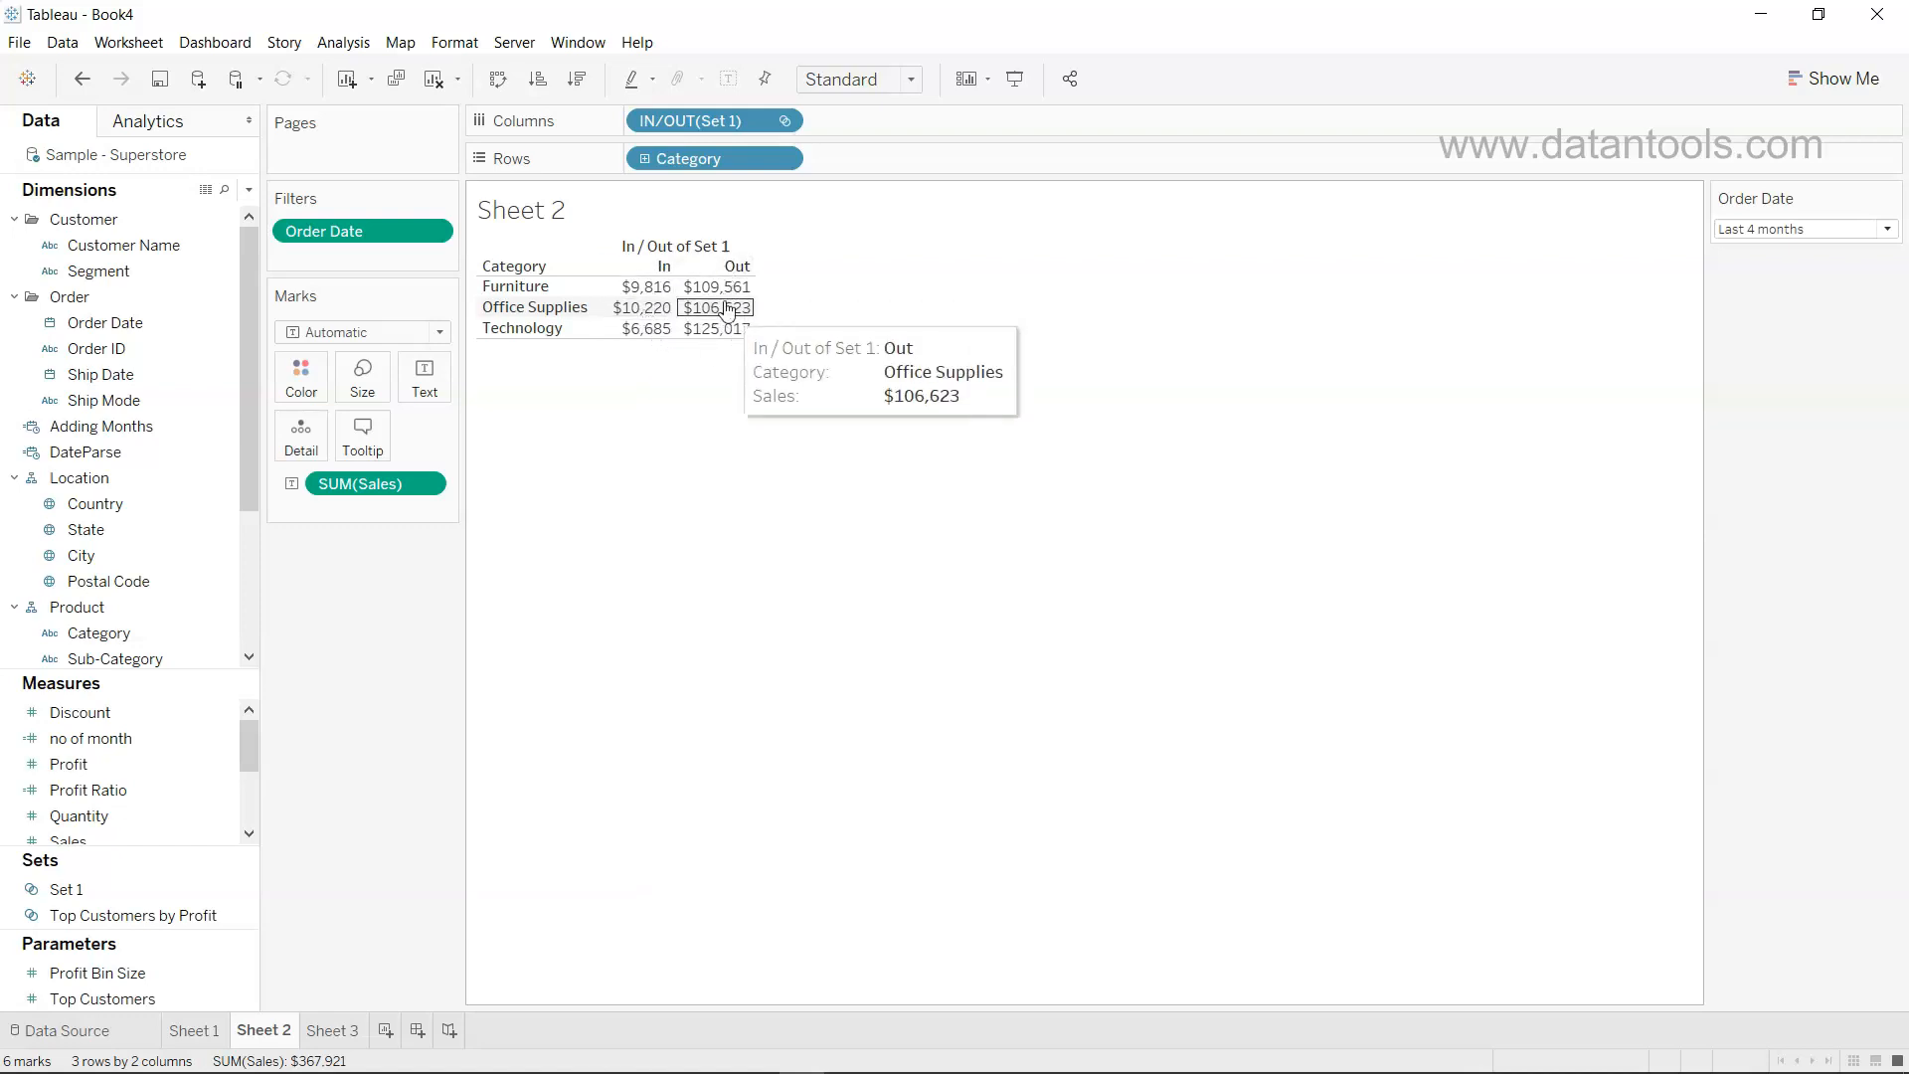
mouse_move(668, 382)
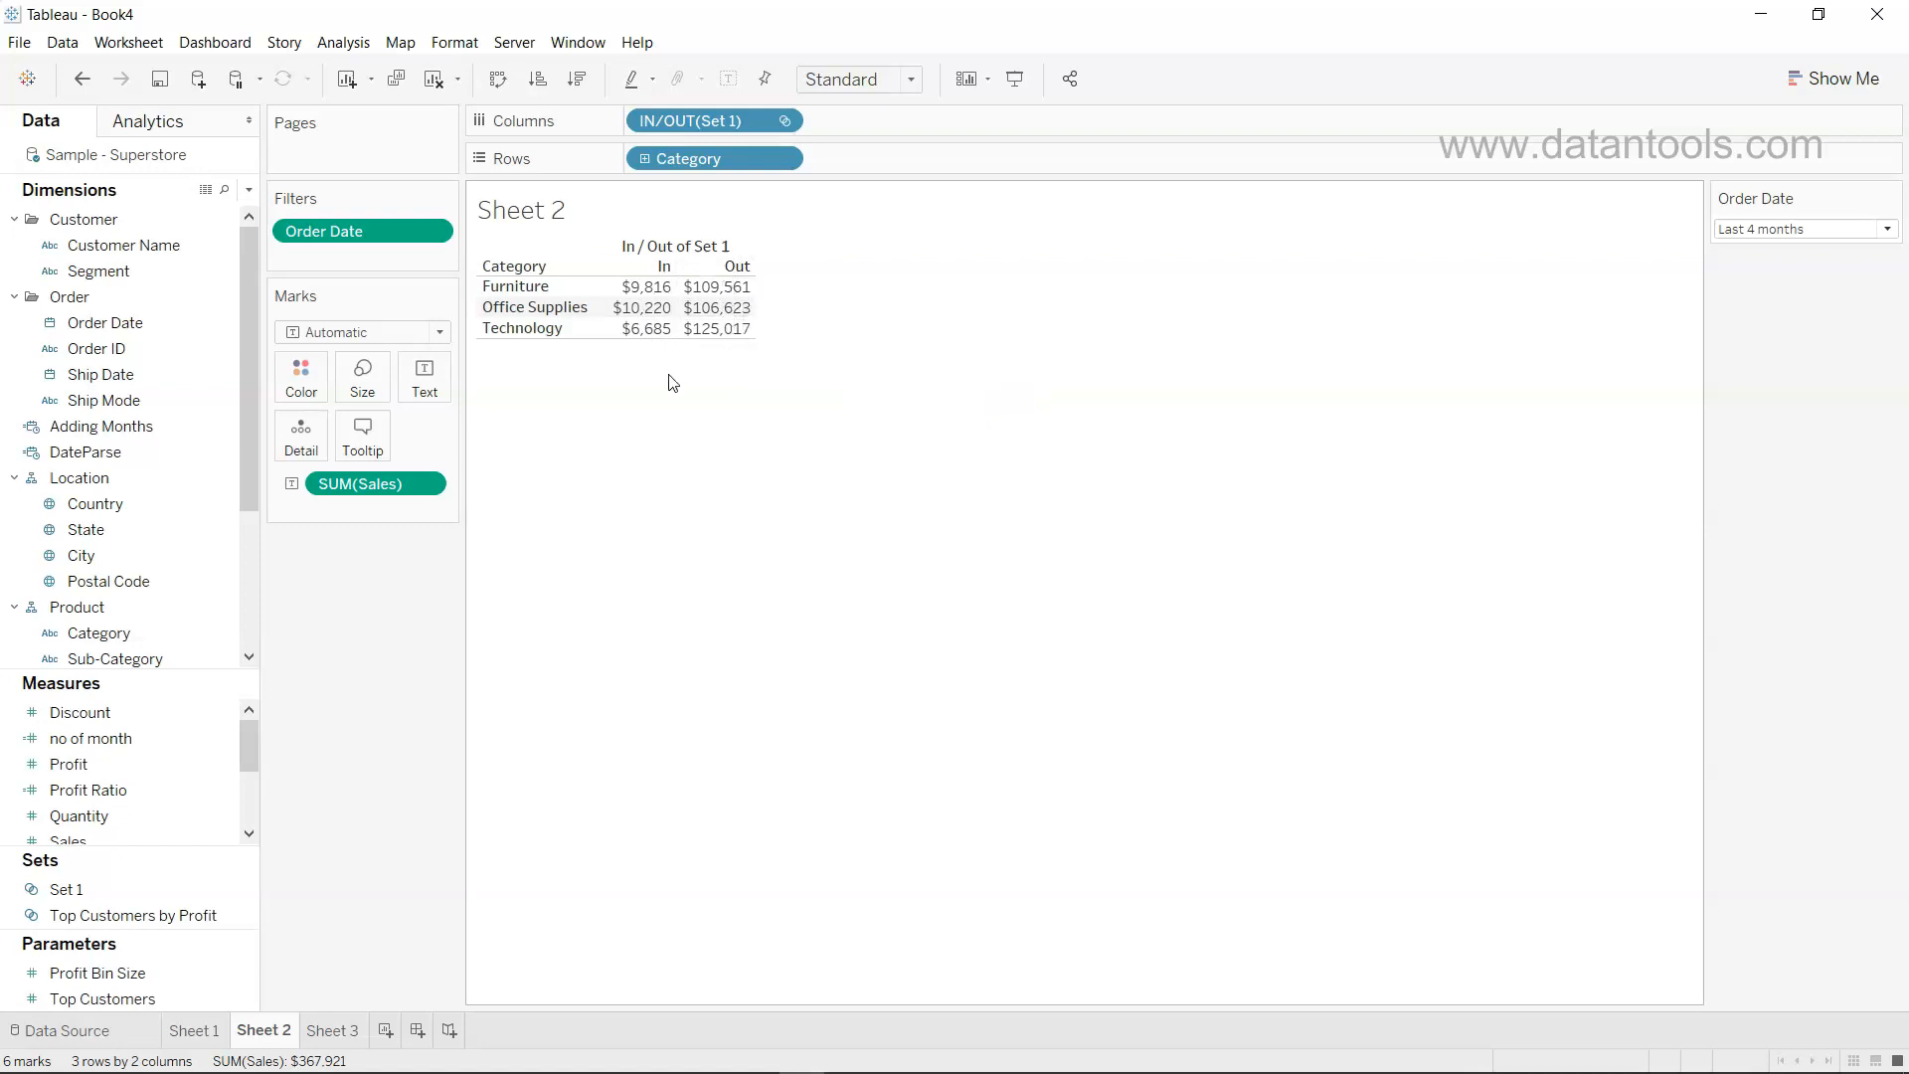
mouse_move(770, 487)
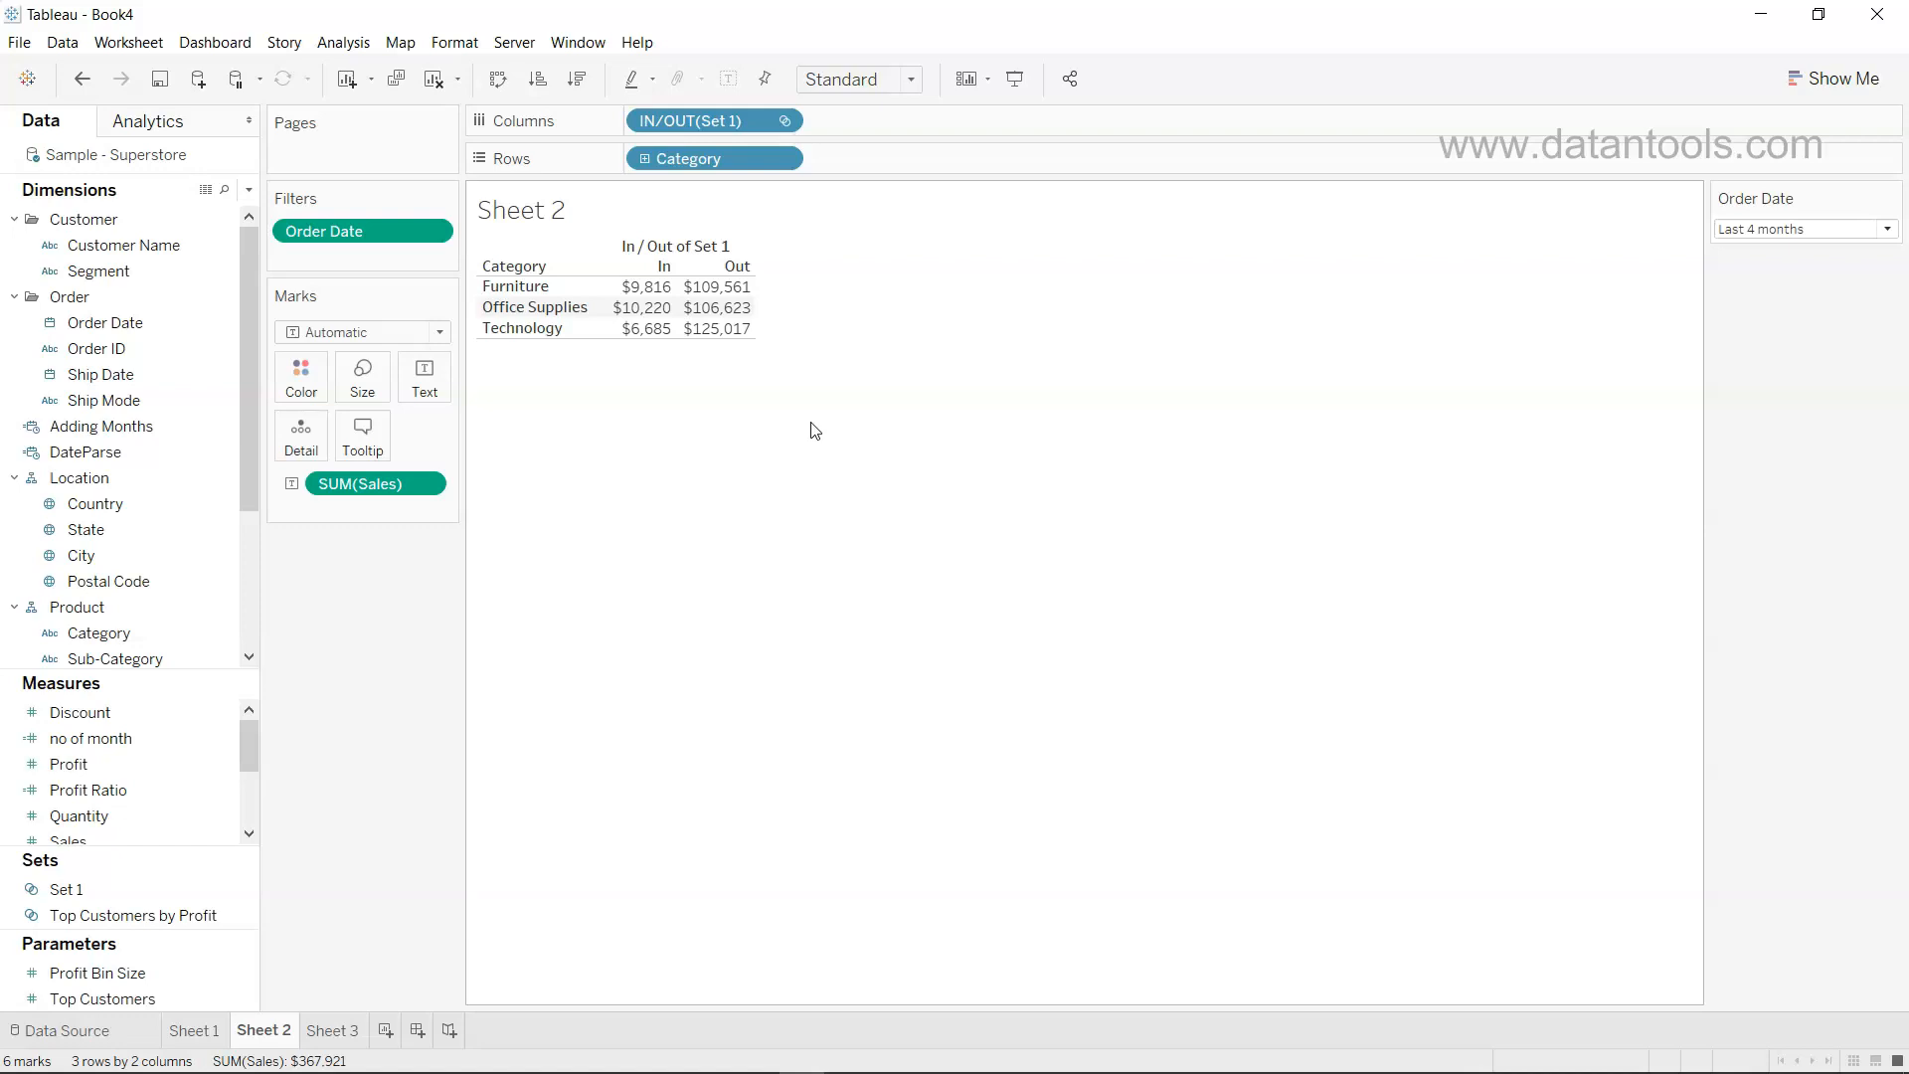
mouse_move(677, 398)
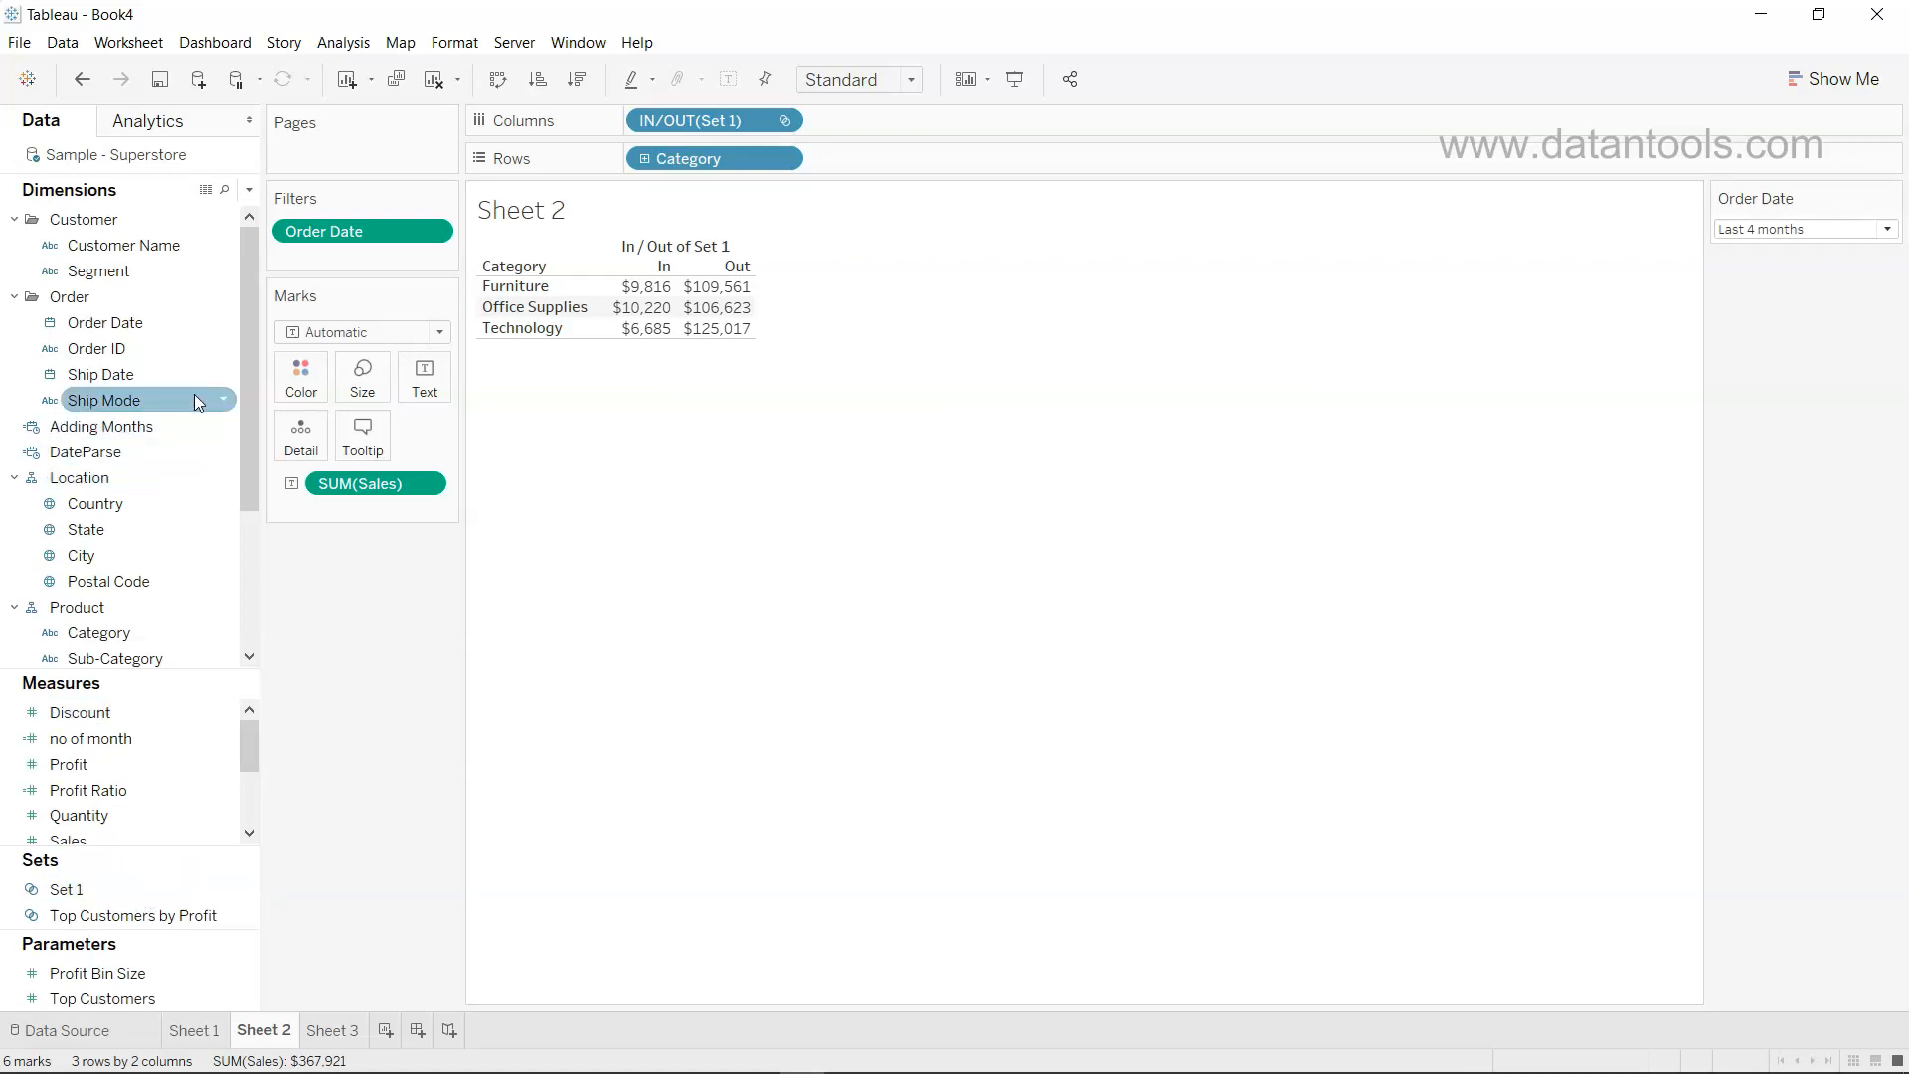
Show the Set 1 filter card, toggle Out off and back on so both In and Out remain
right_click(67, 887)
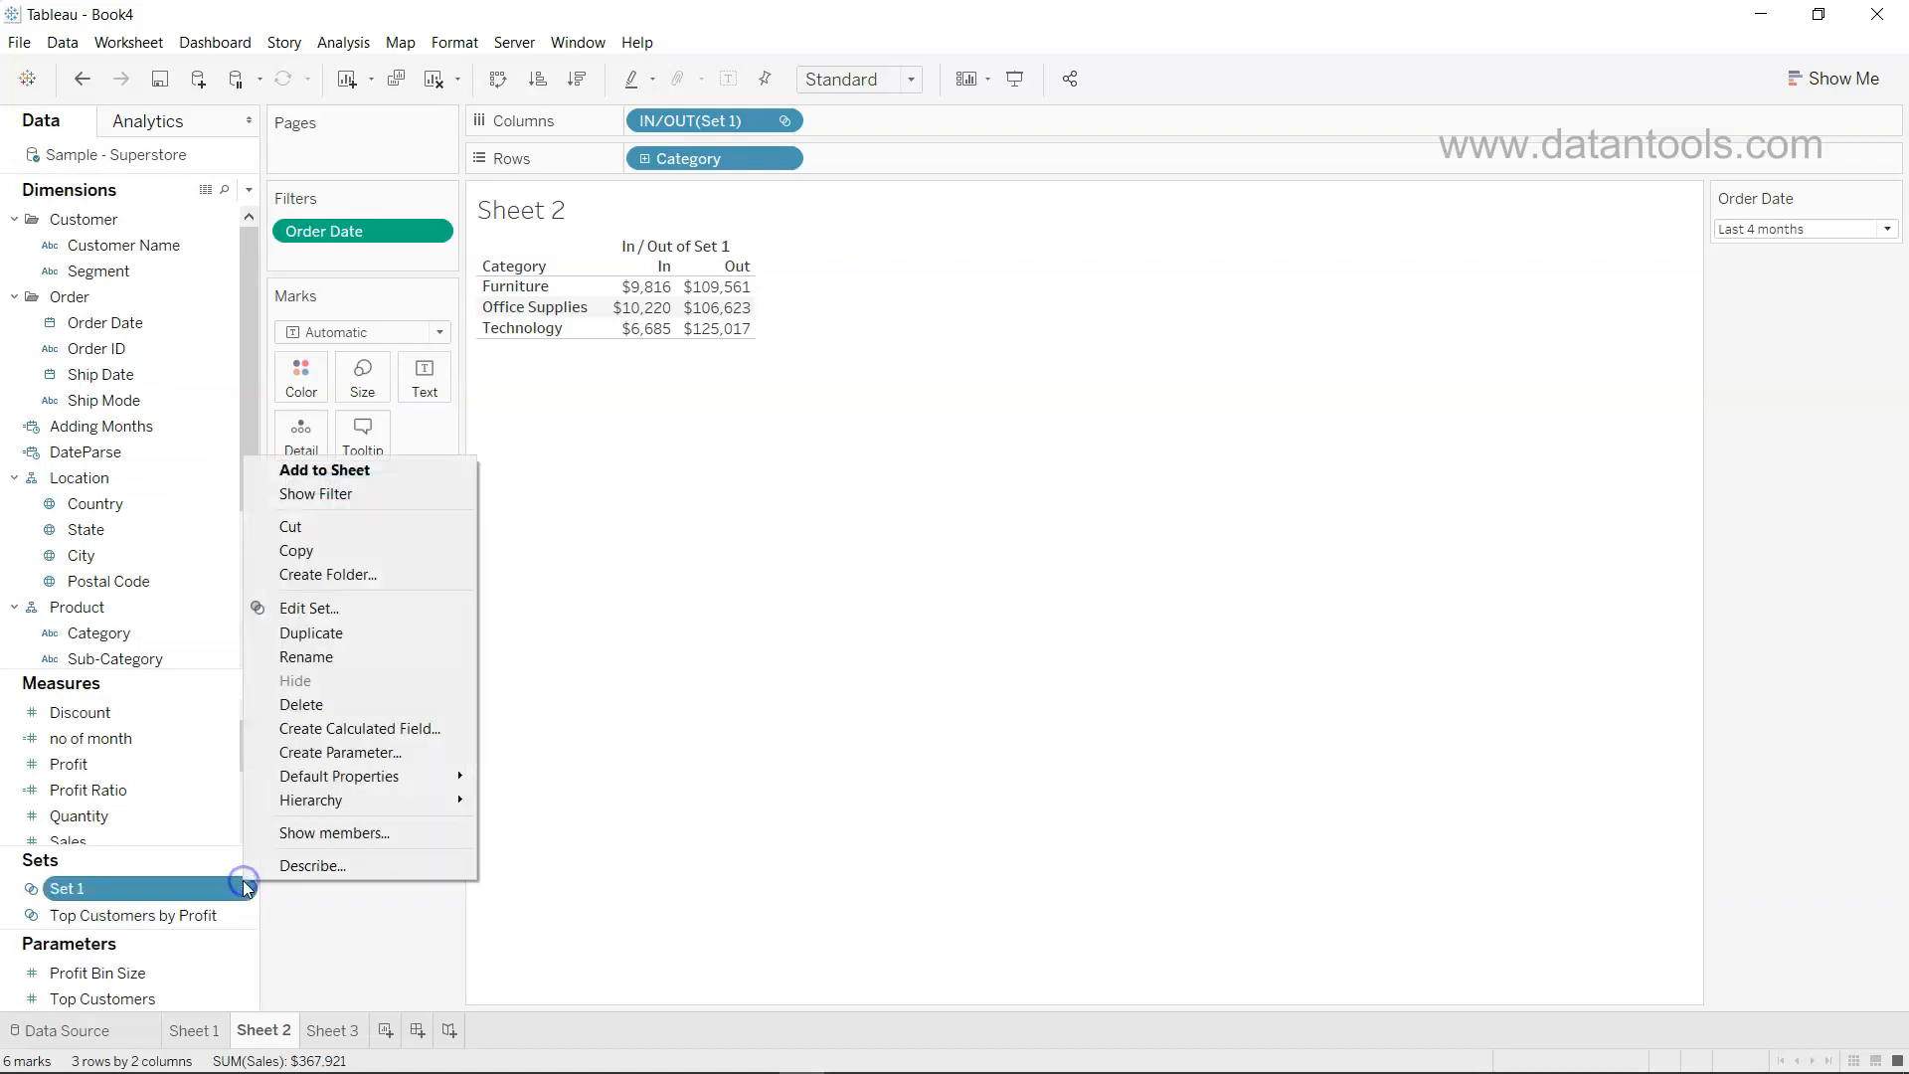
click(316, 493)
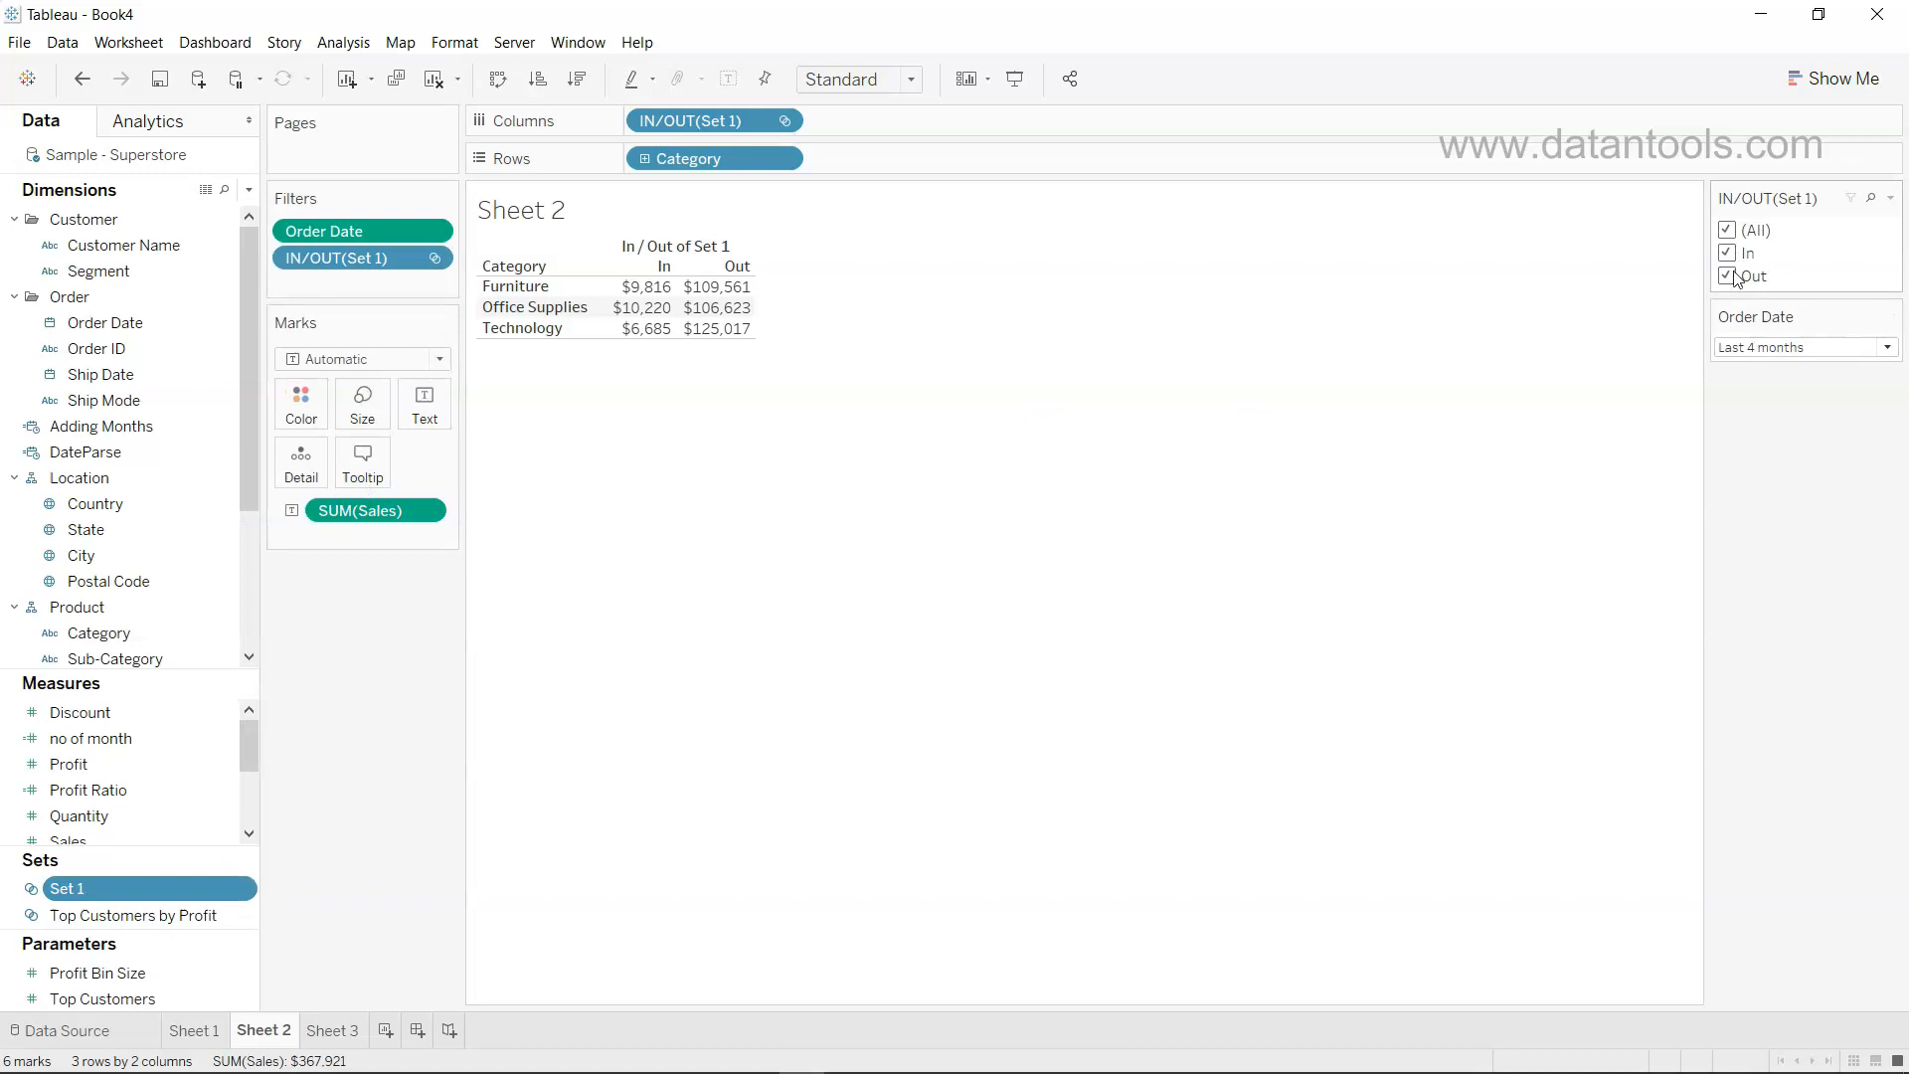
click(1726, 276)
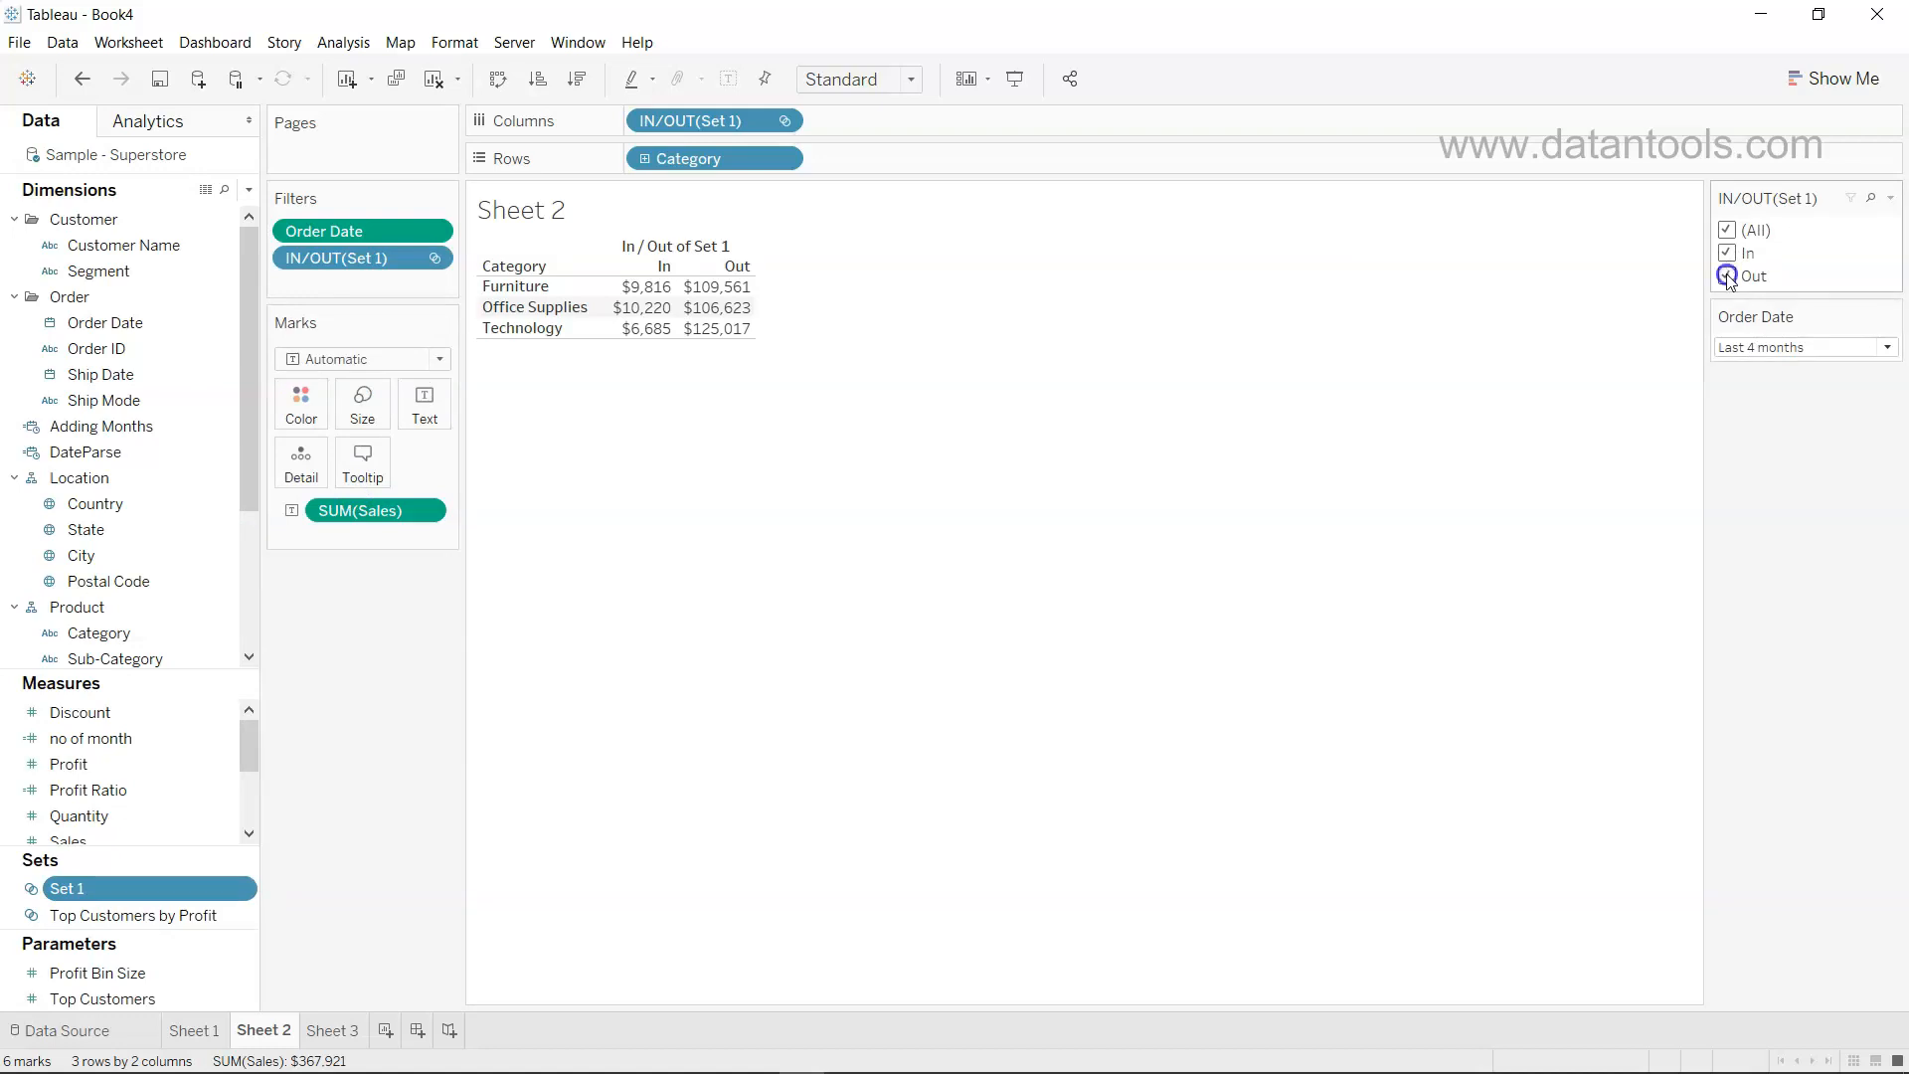
click(1726, 275)
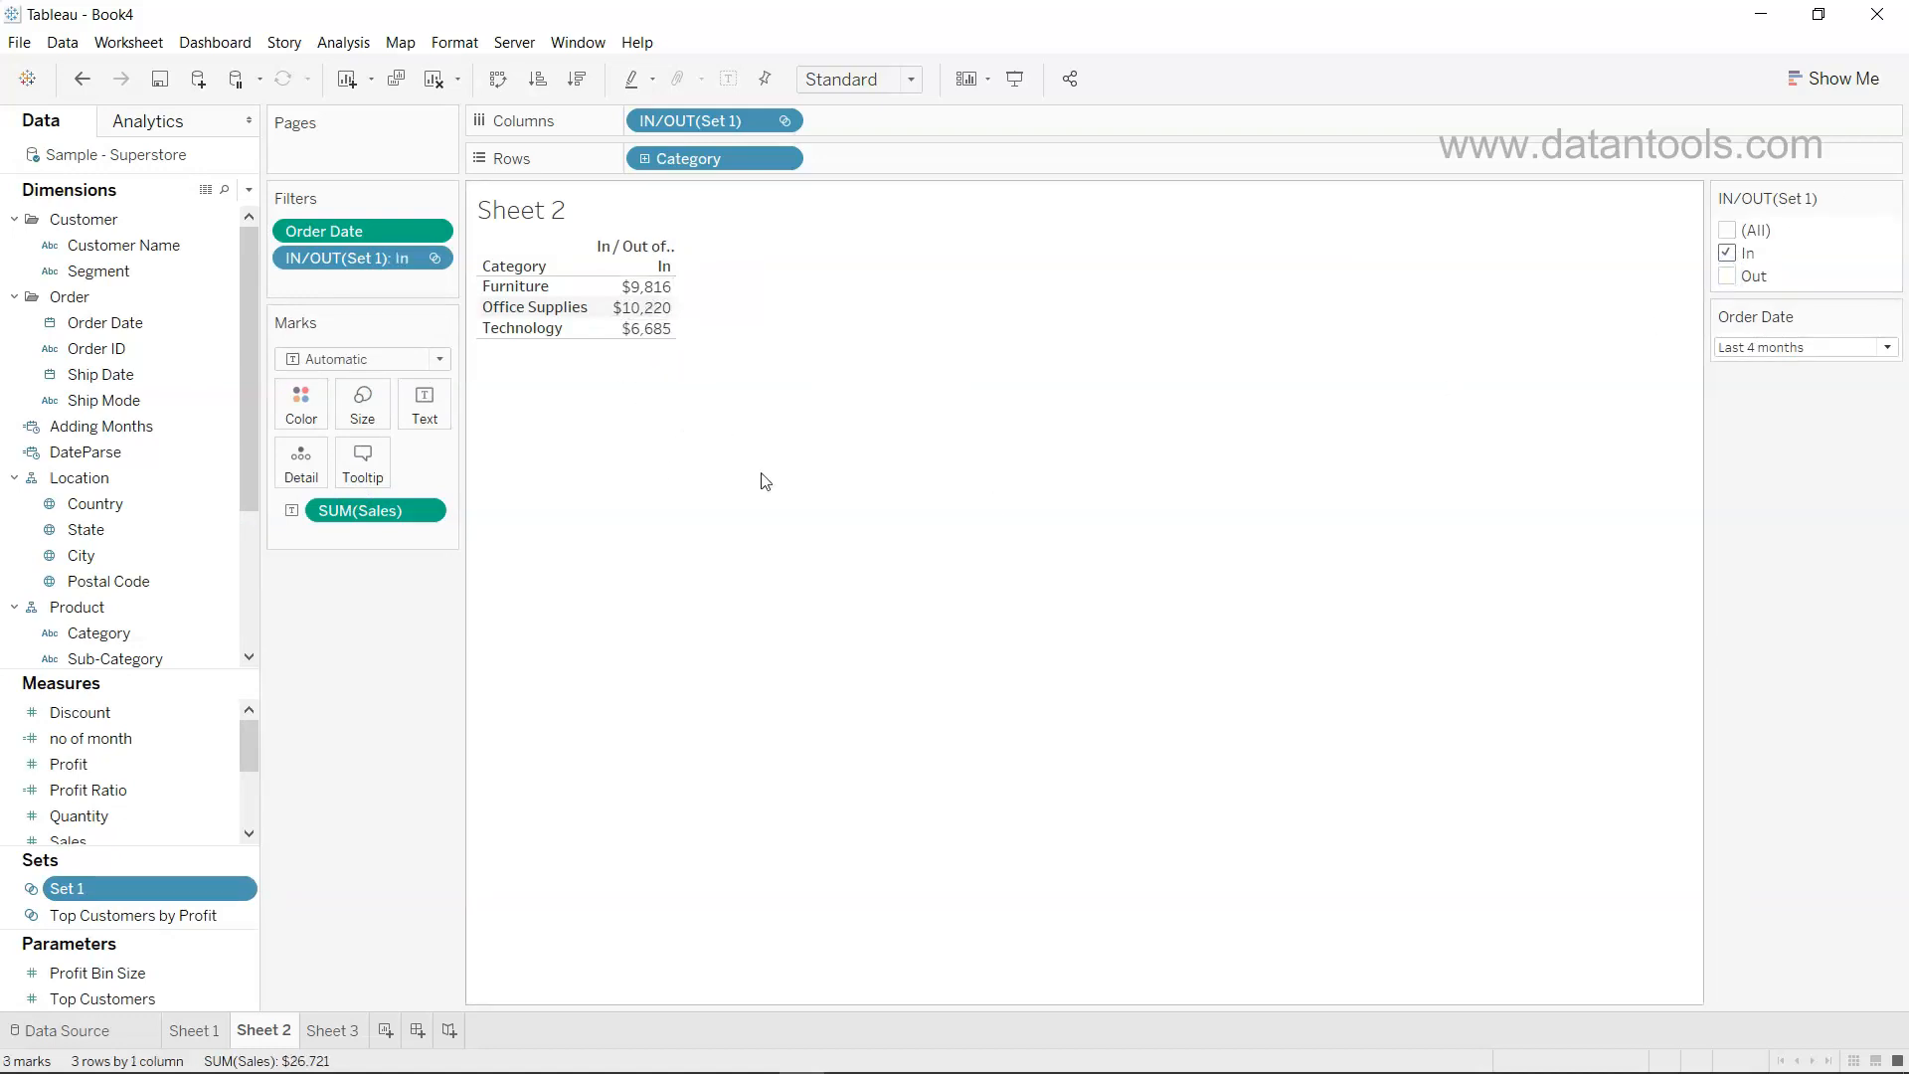
click(1728, 275)
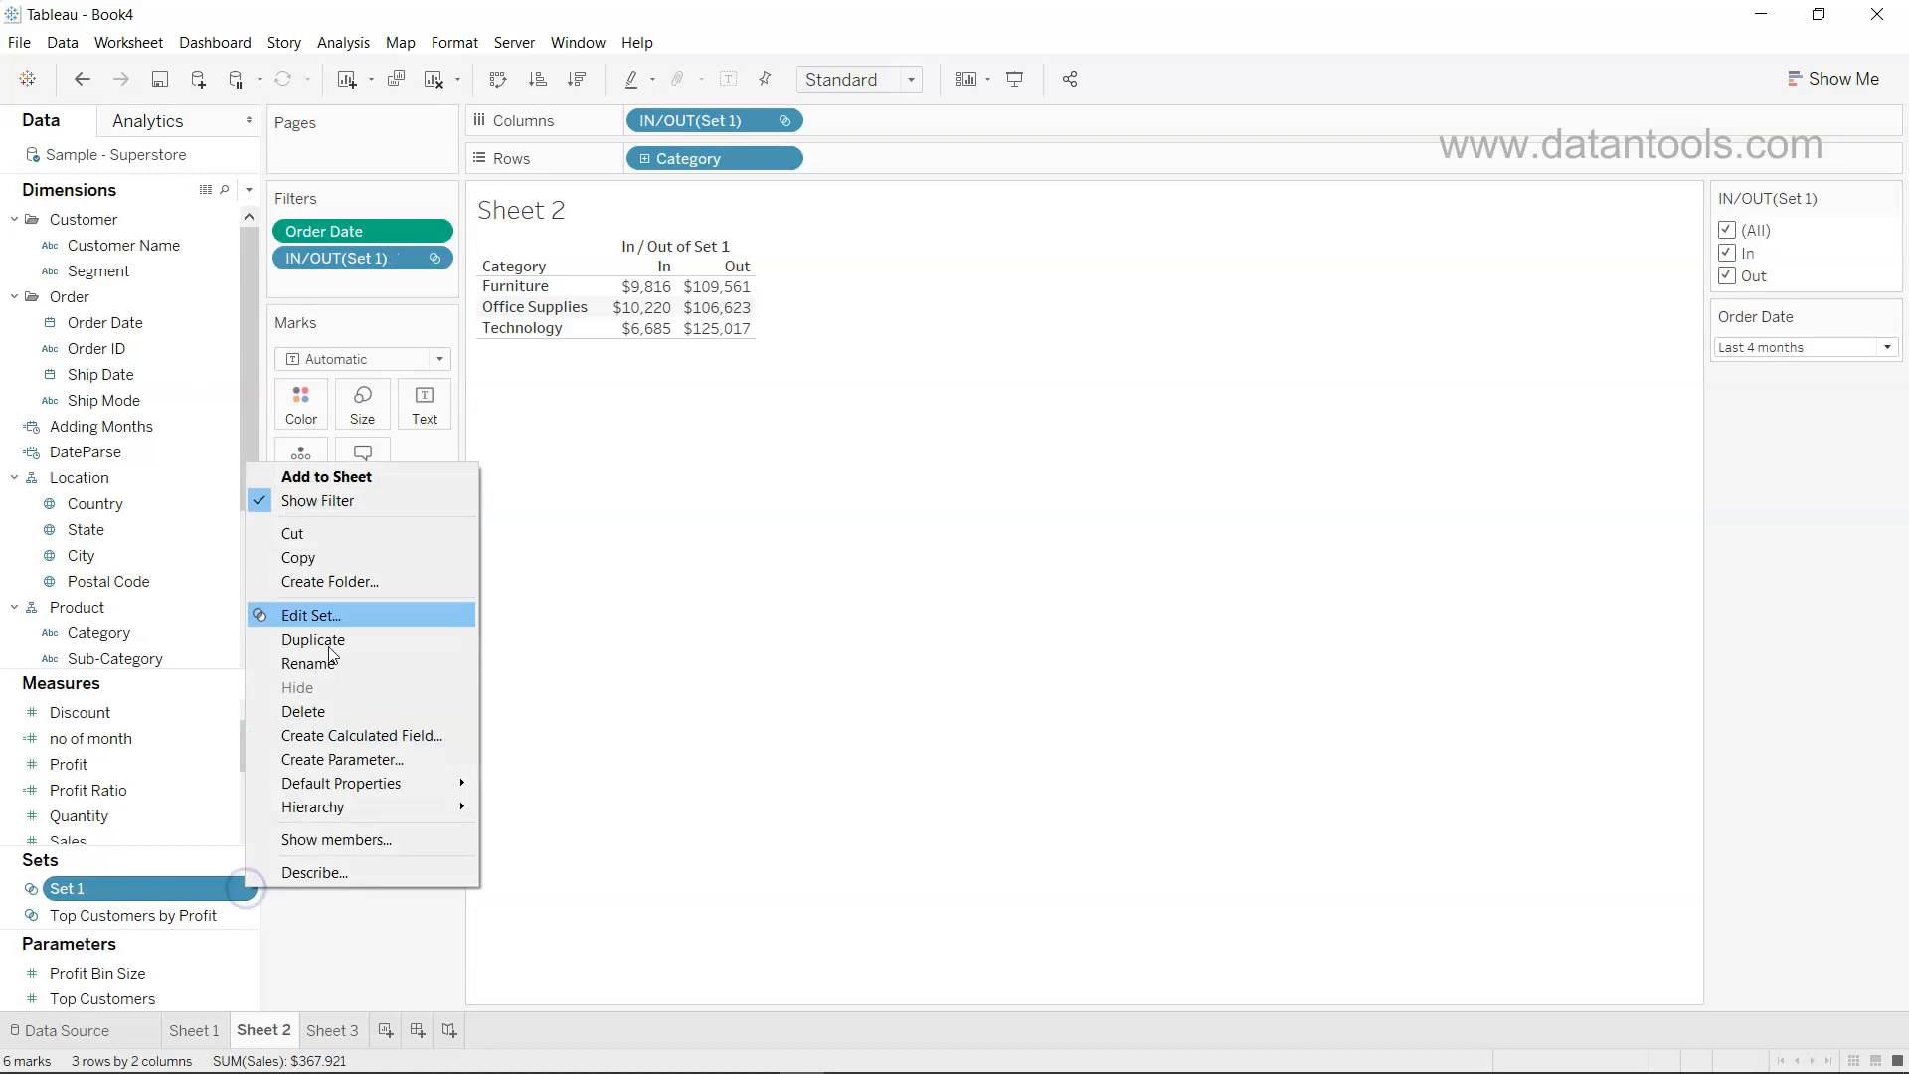
Edit Set 1 to also include the dates 12/16/2019 through 12/20/2019 and confirm
click(310, 614)
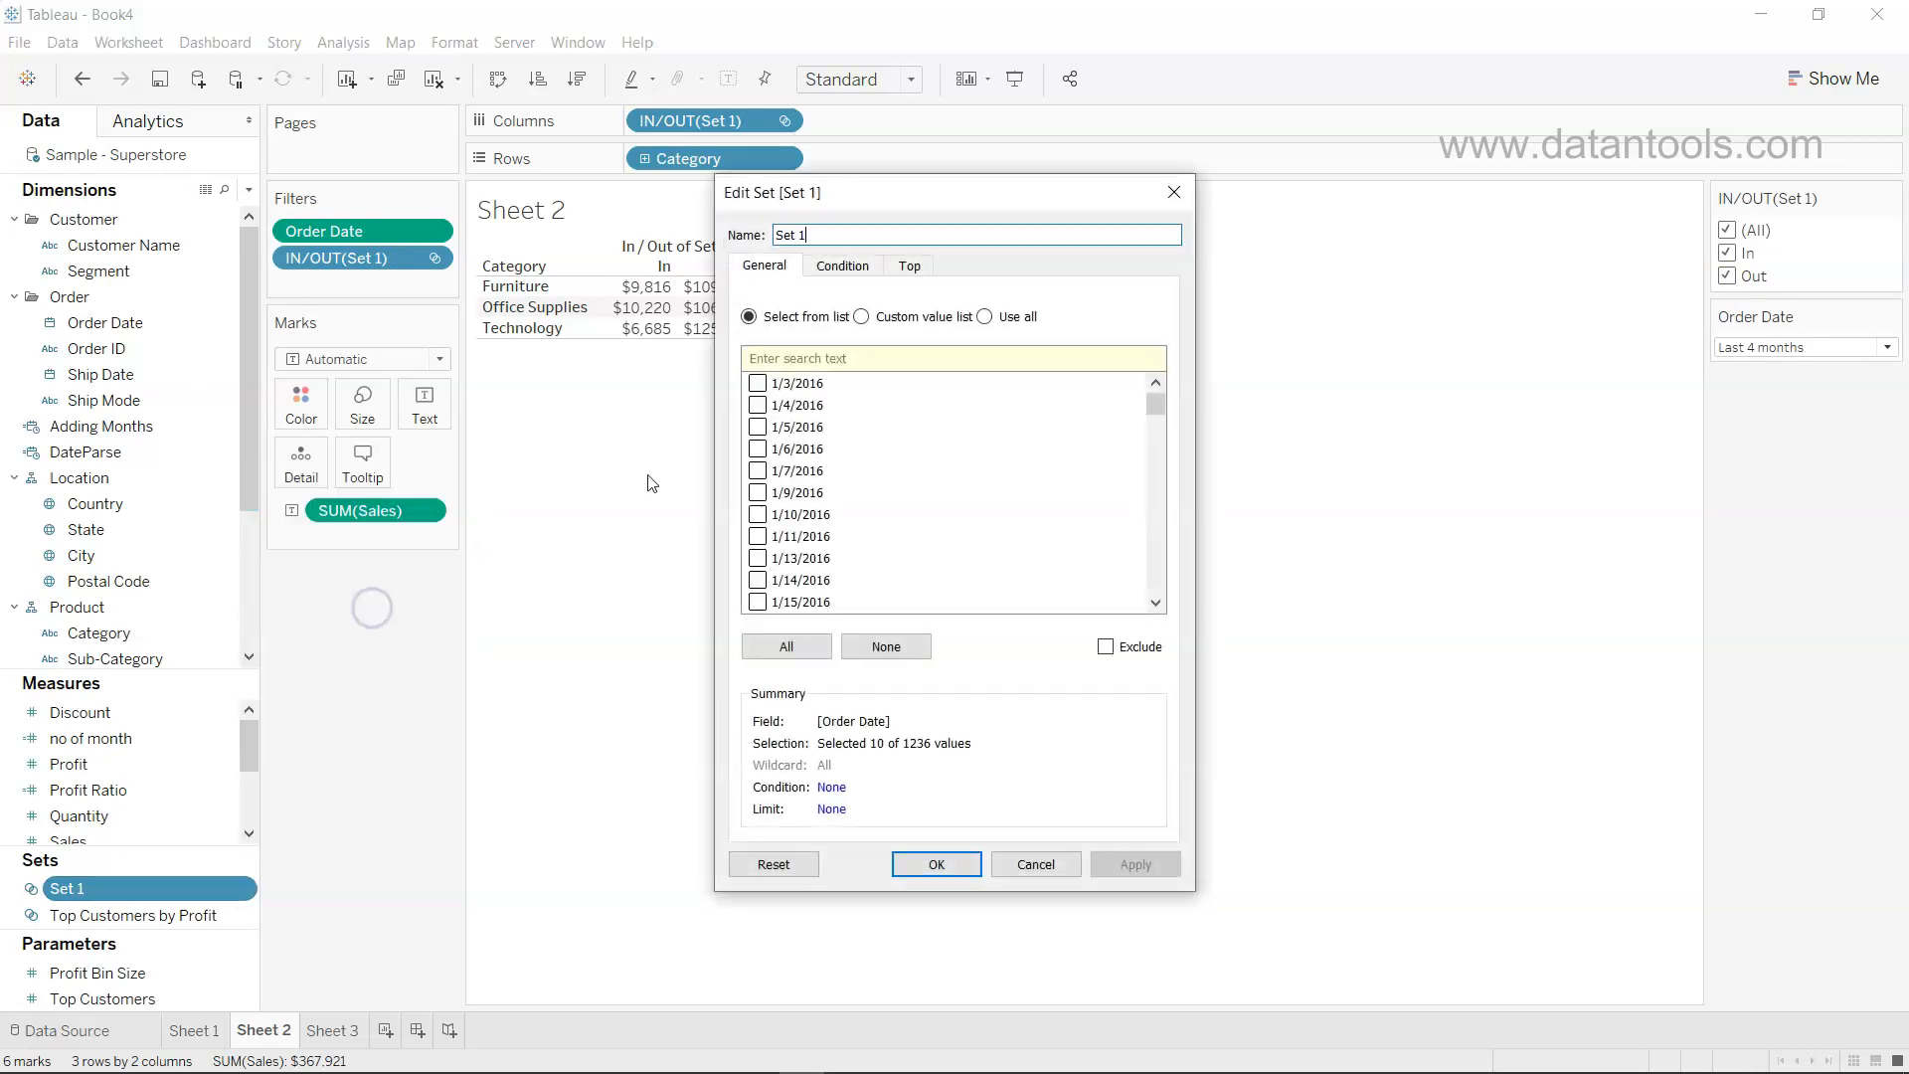
scroll(down, 3)
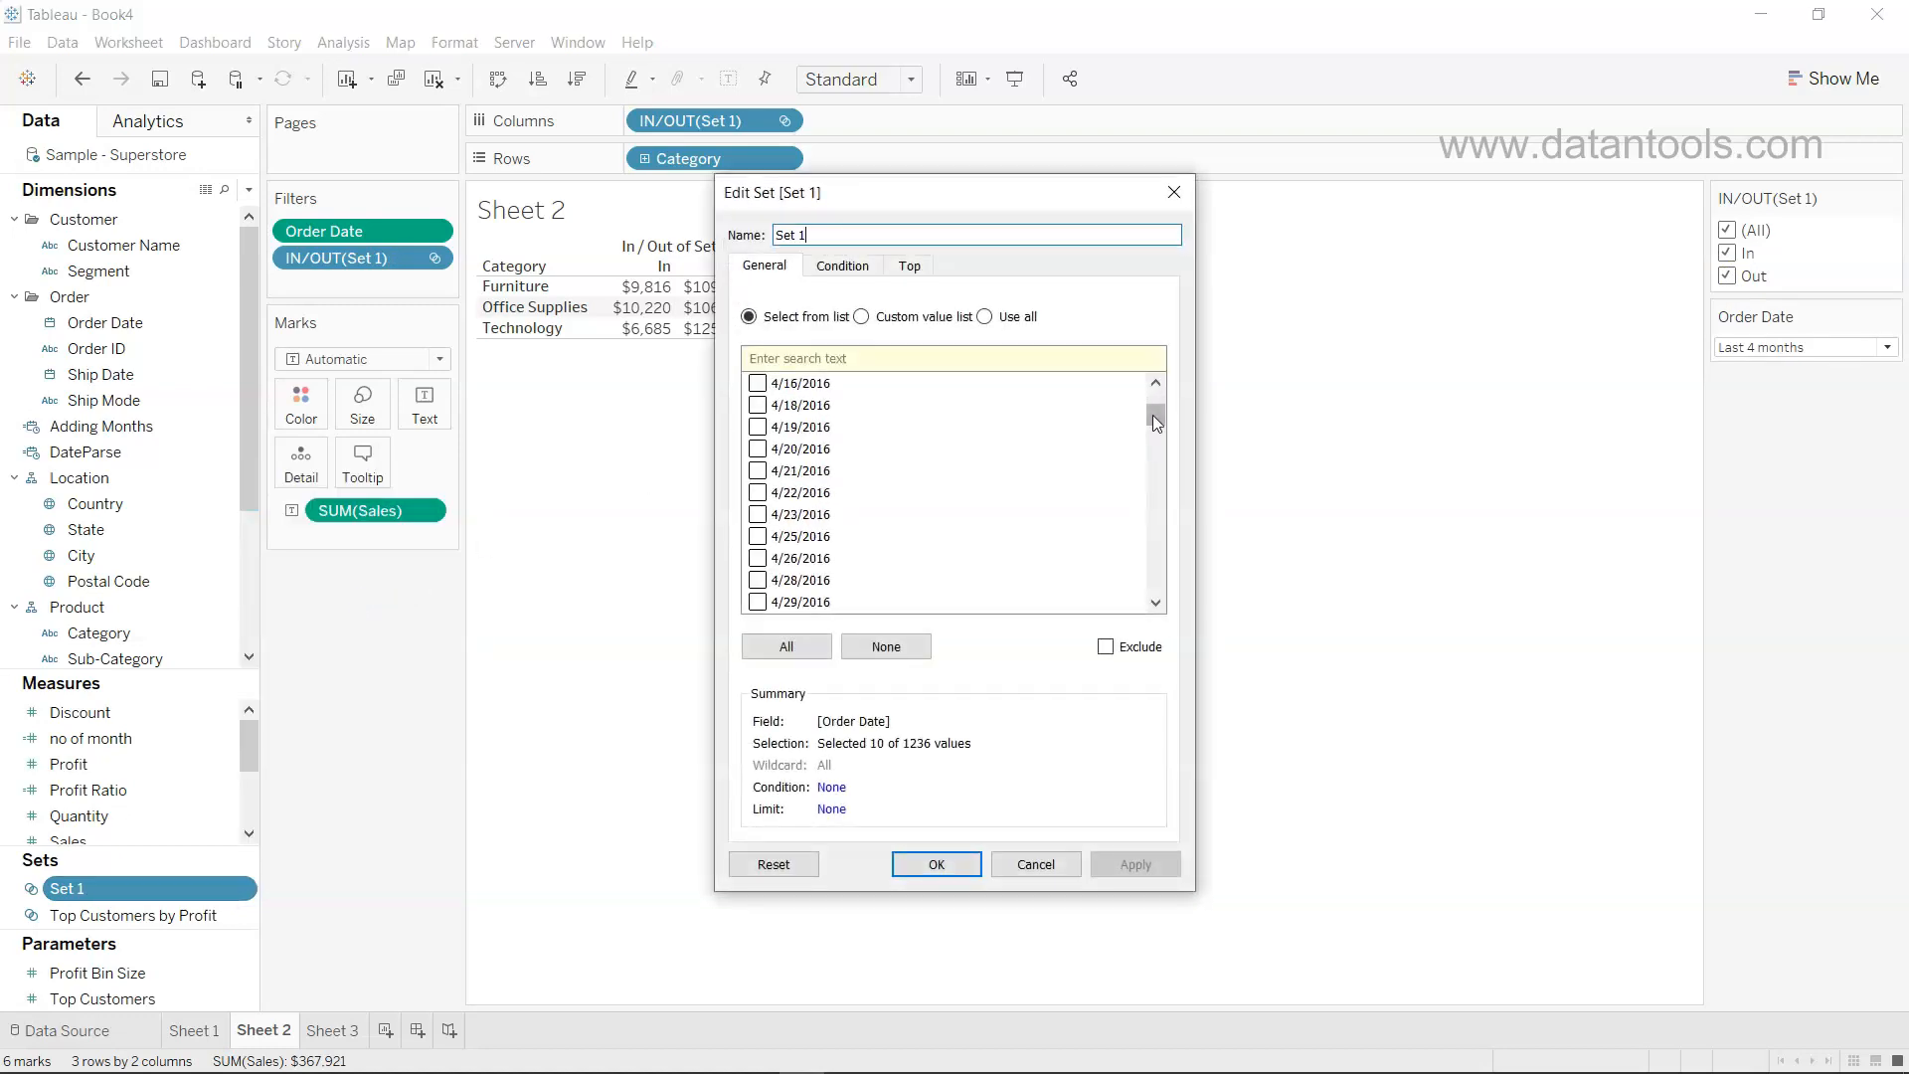
drag(1156, 421, 1156, 597)
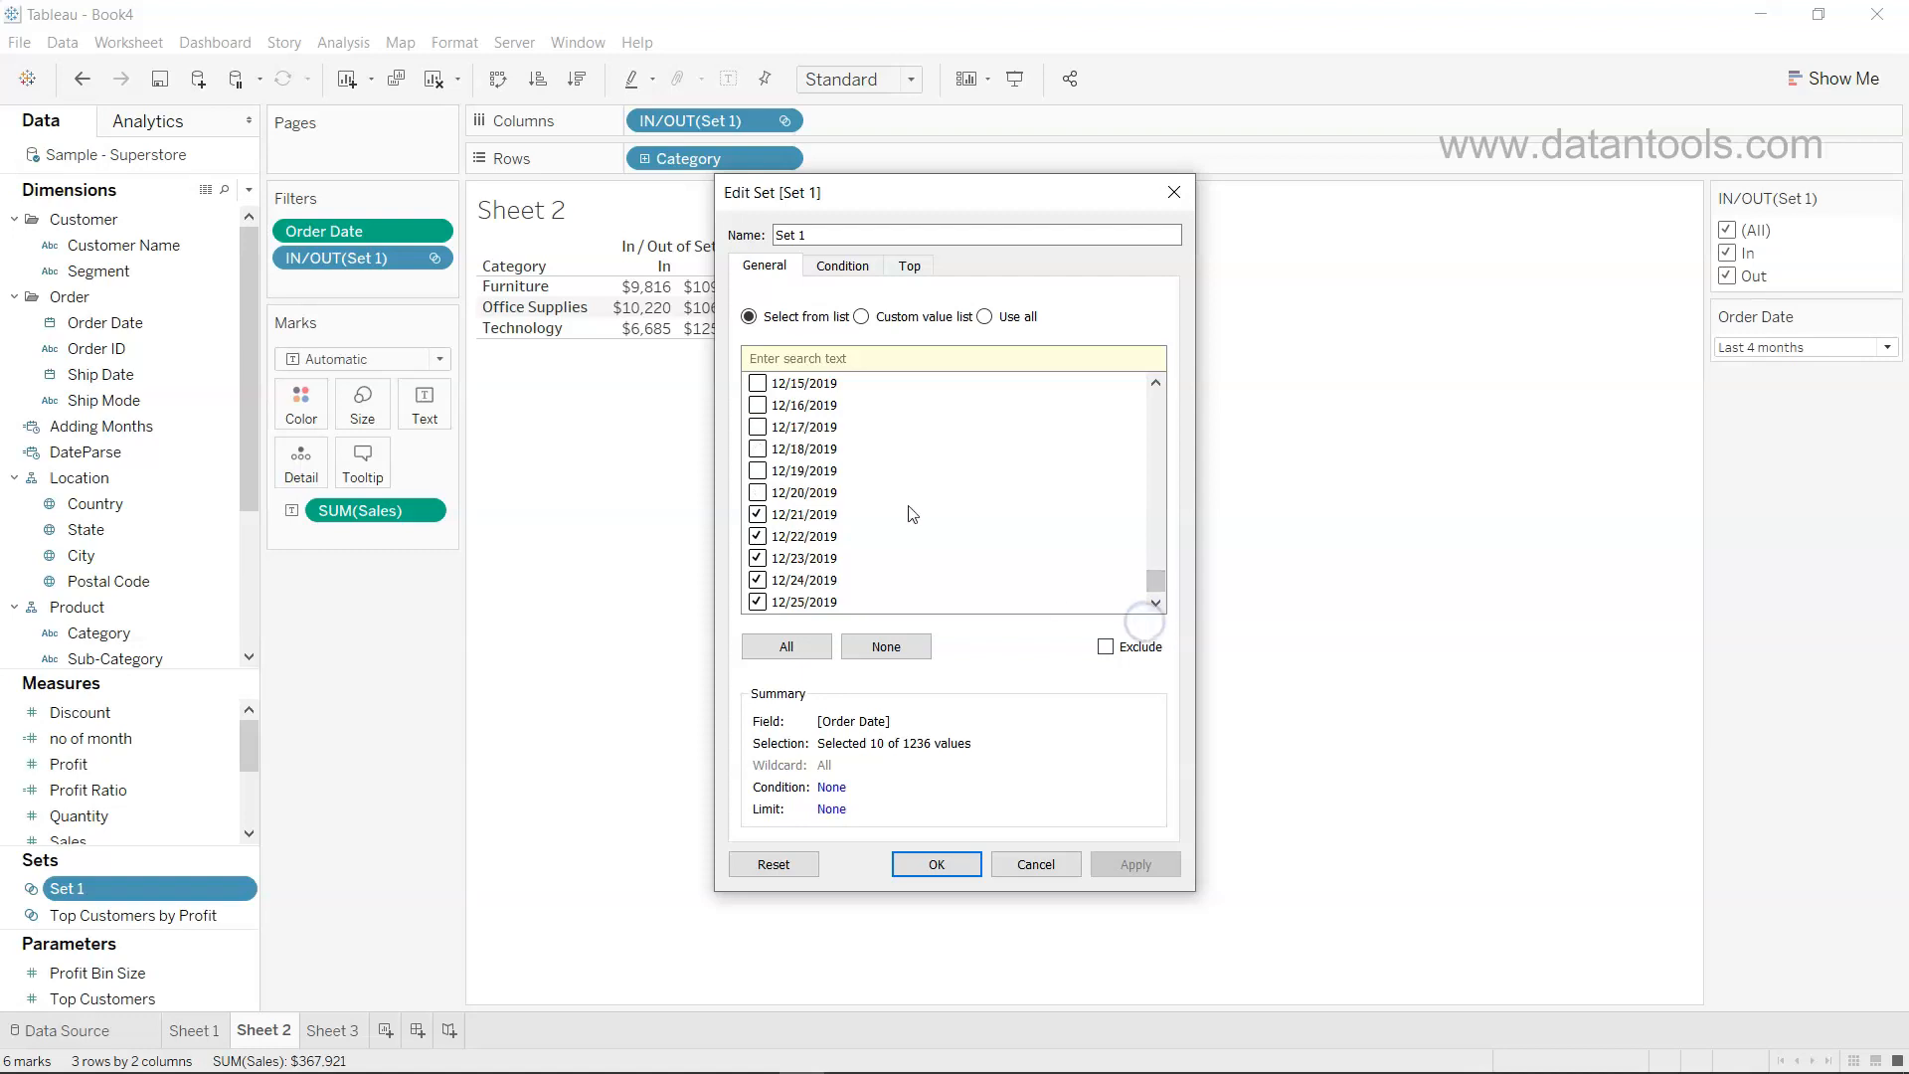
click(758, 447)
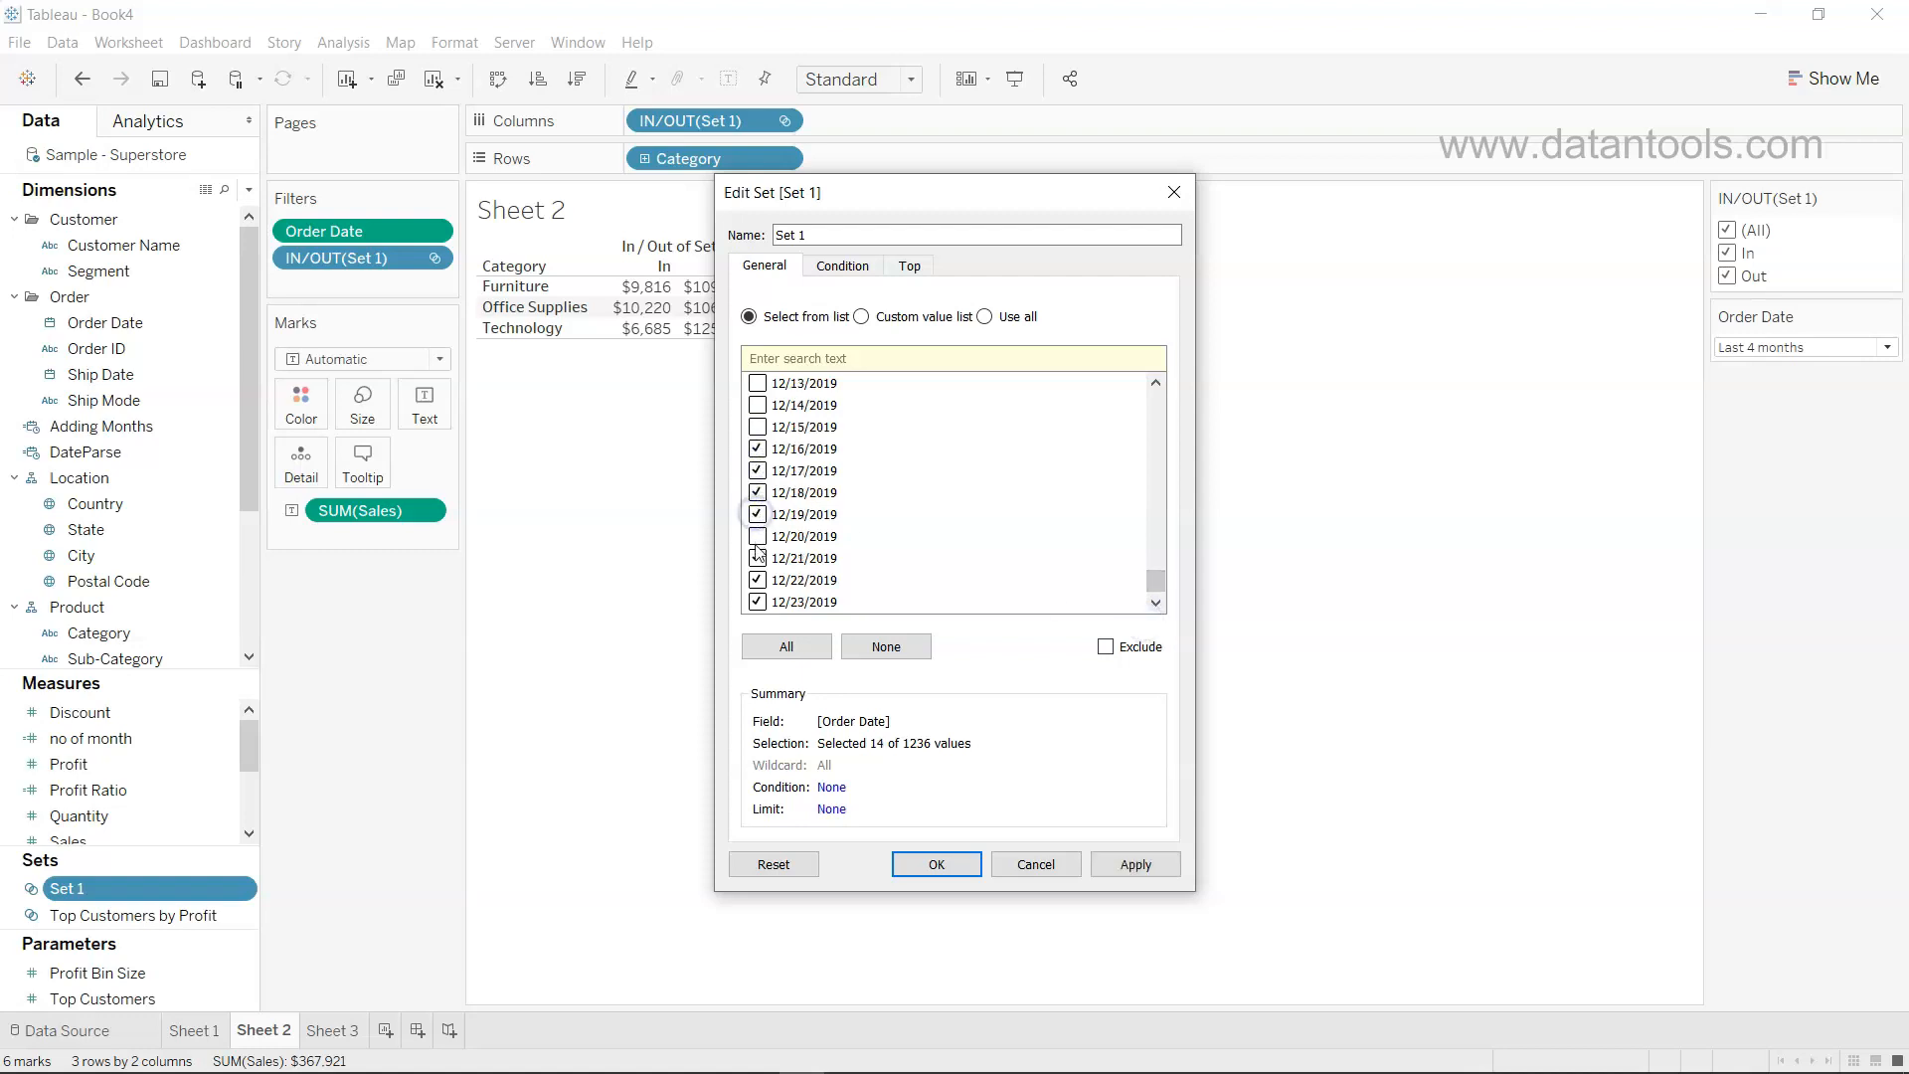
click(757, 534)
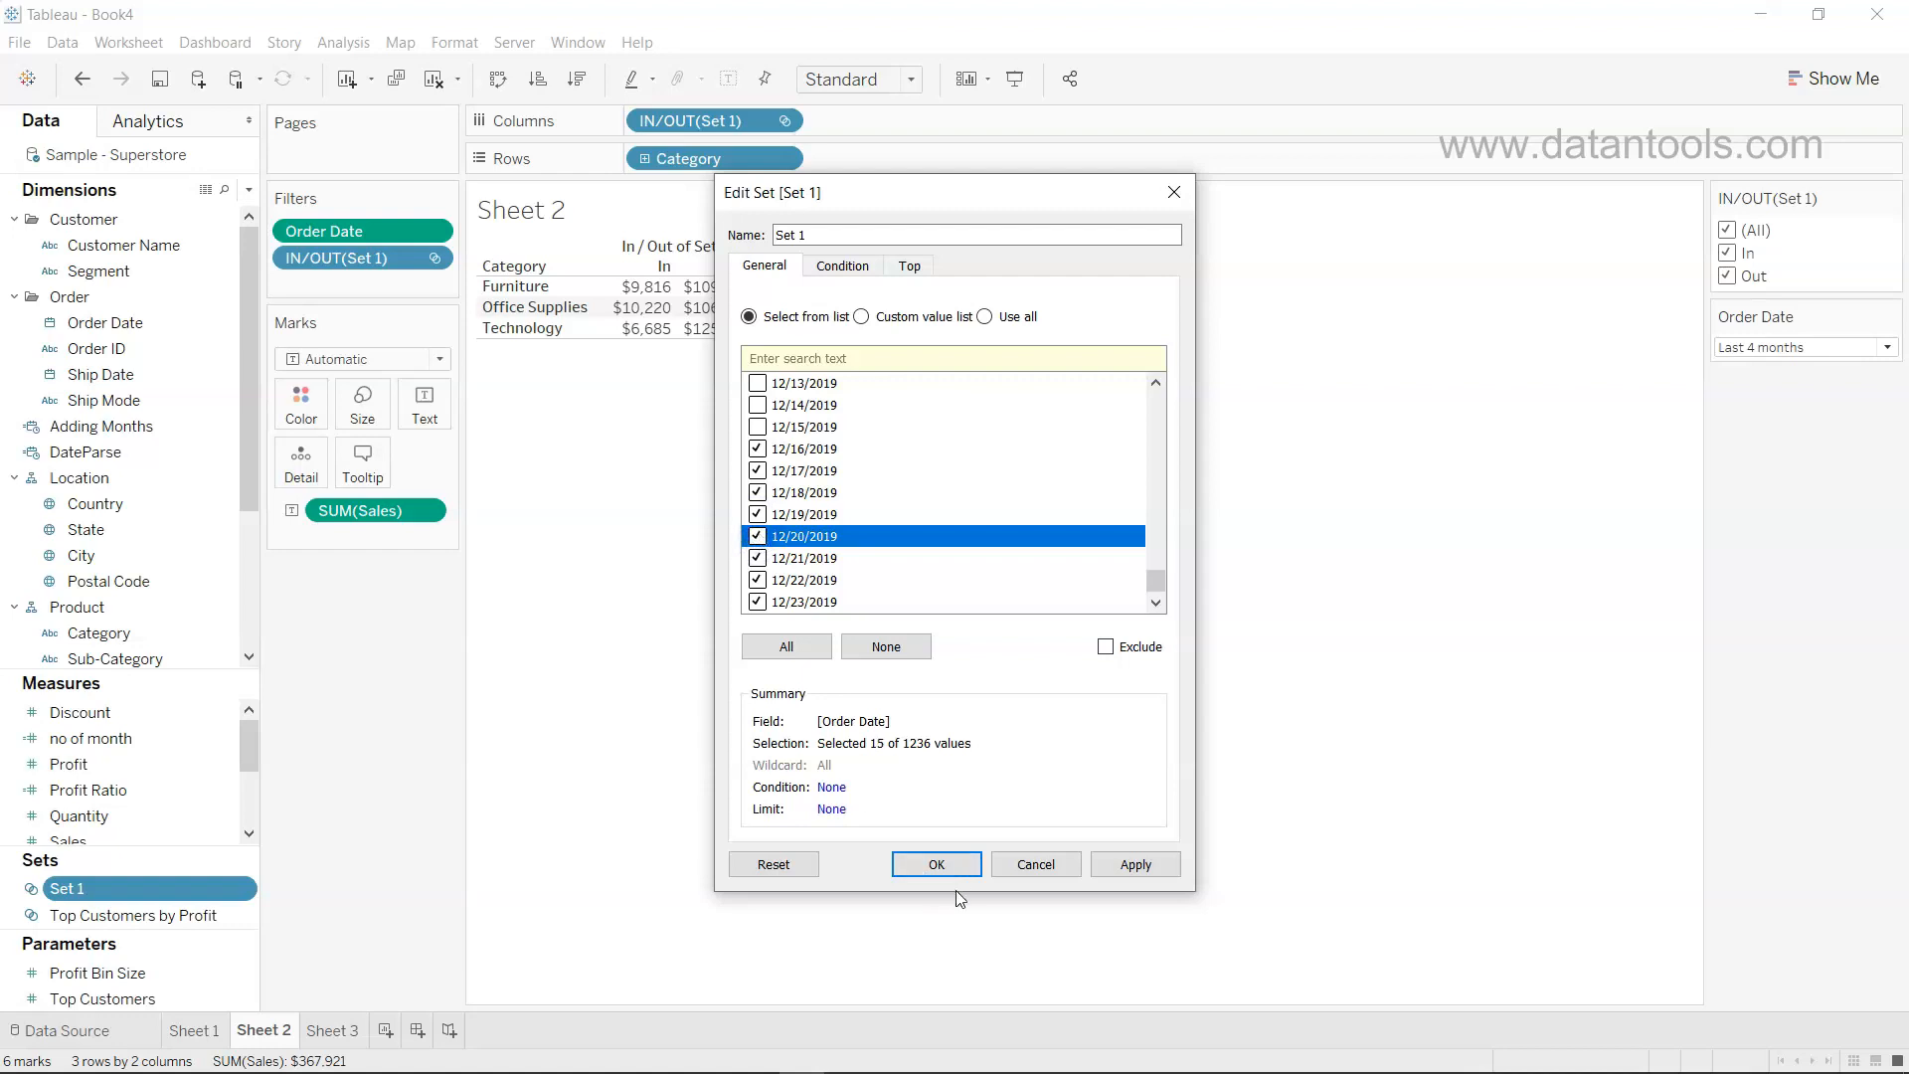
click(935, 863)
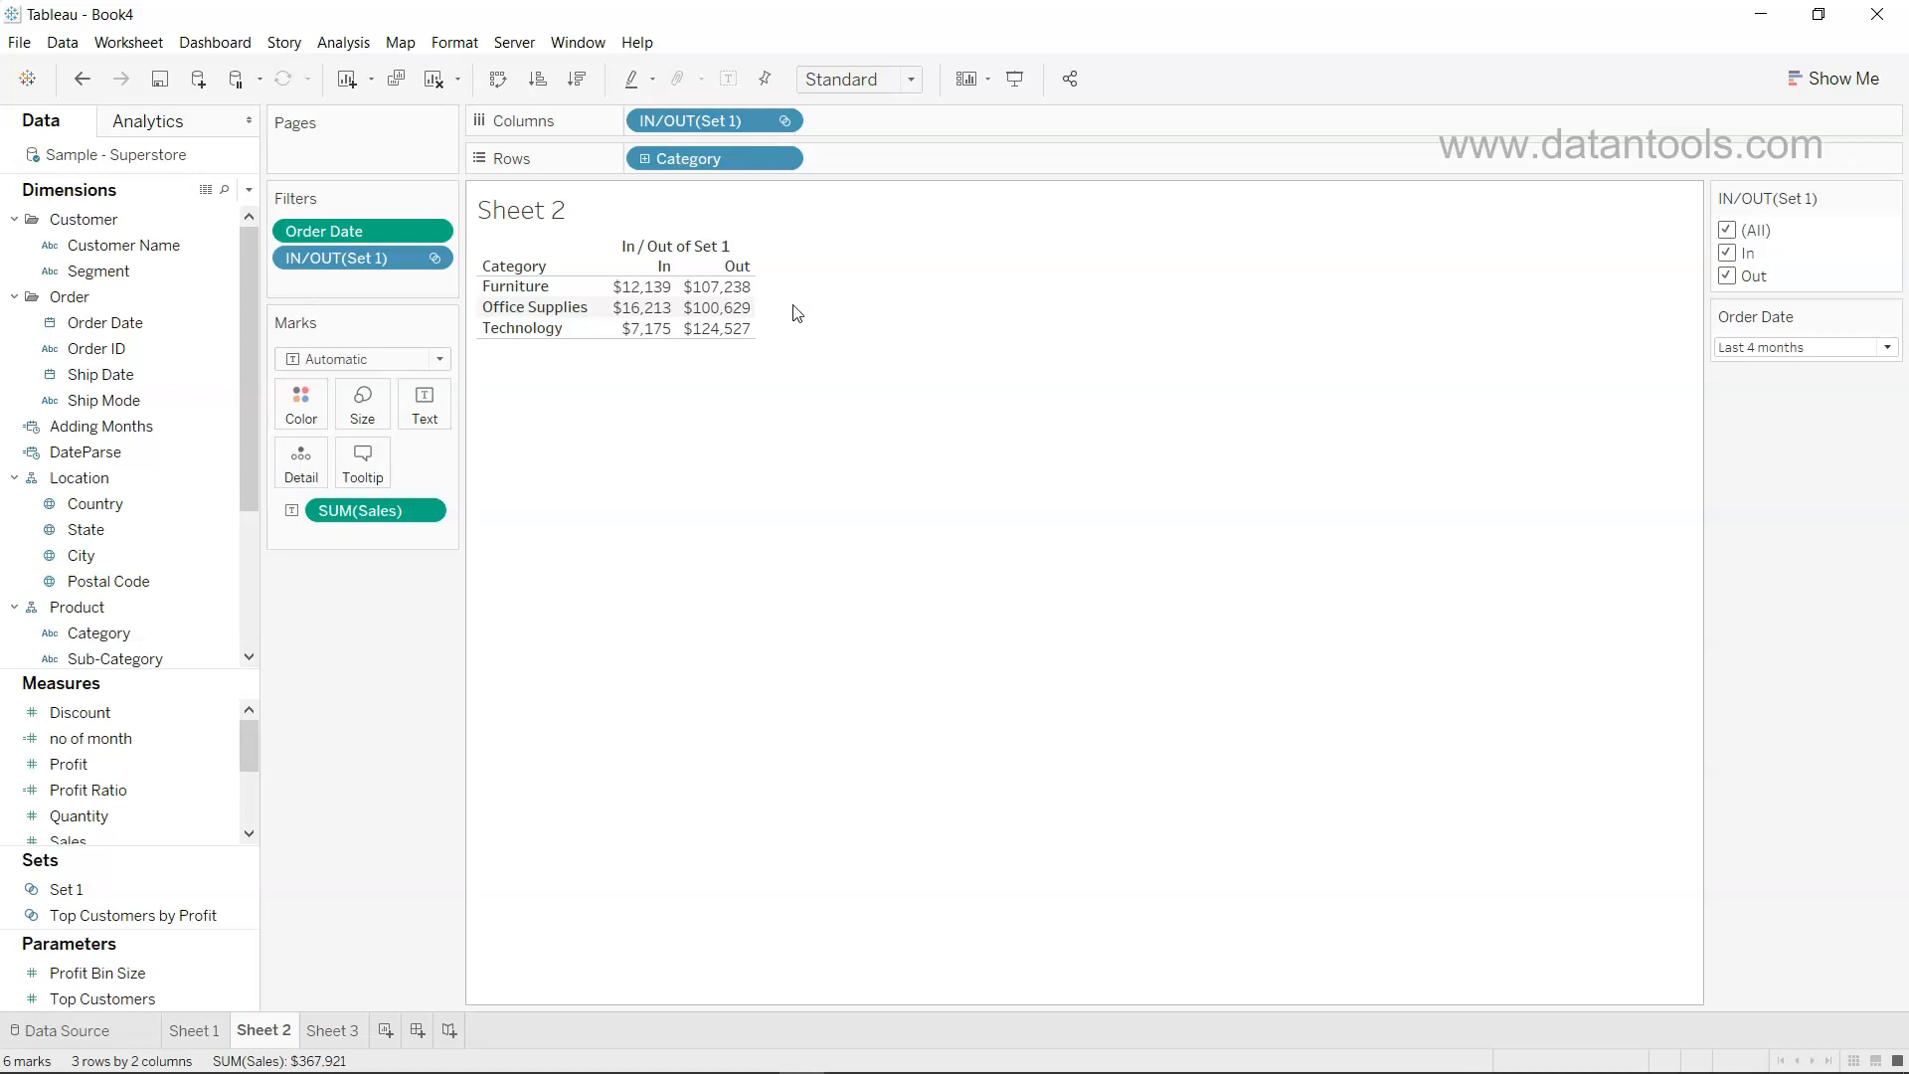
mouse_move(724, 380)
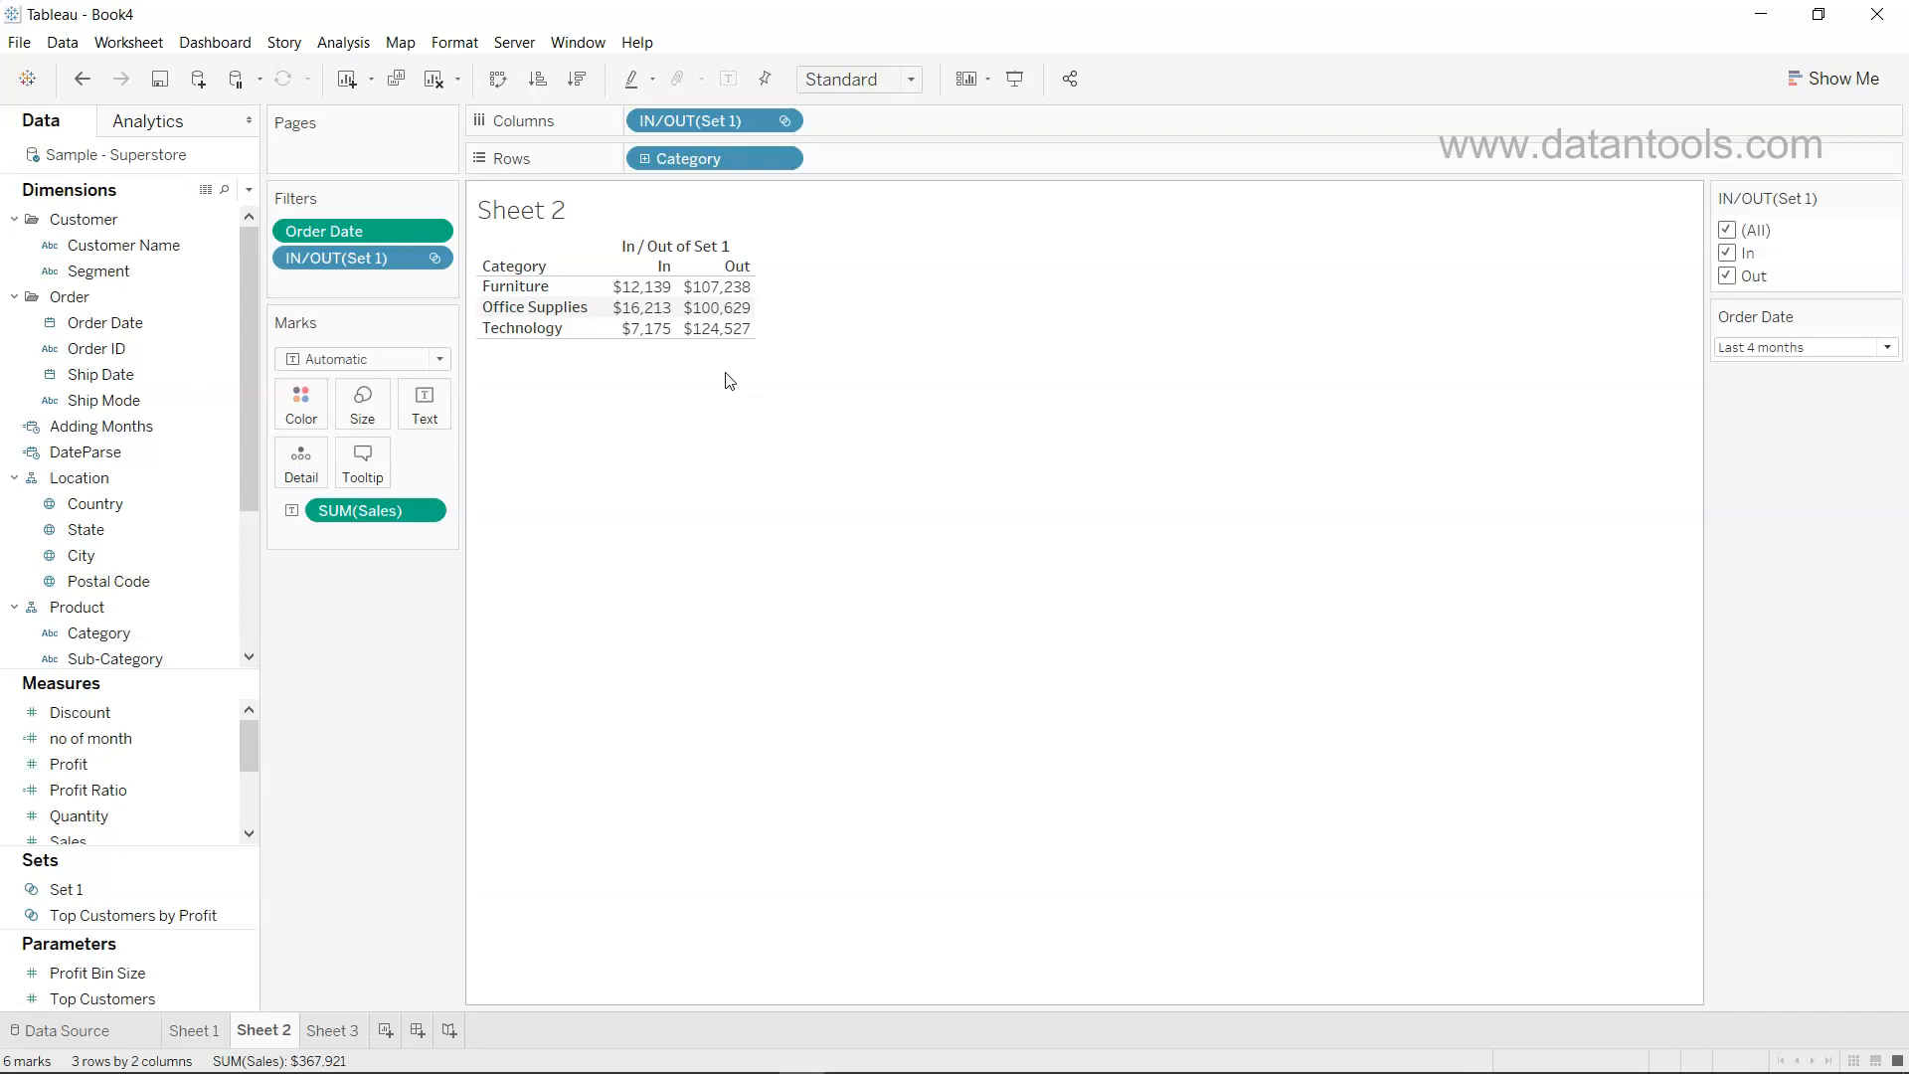